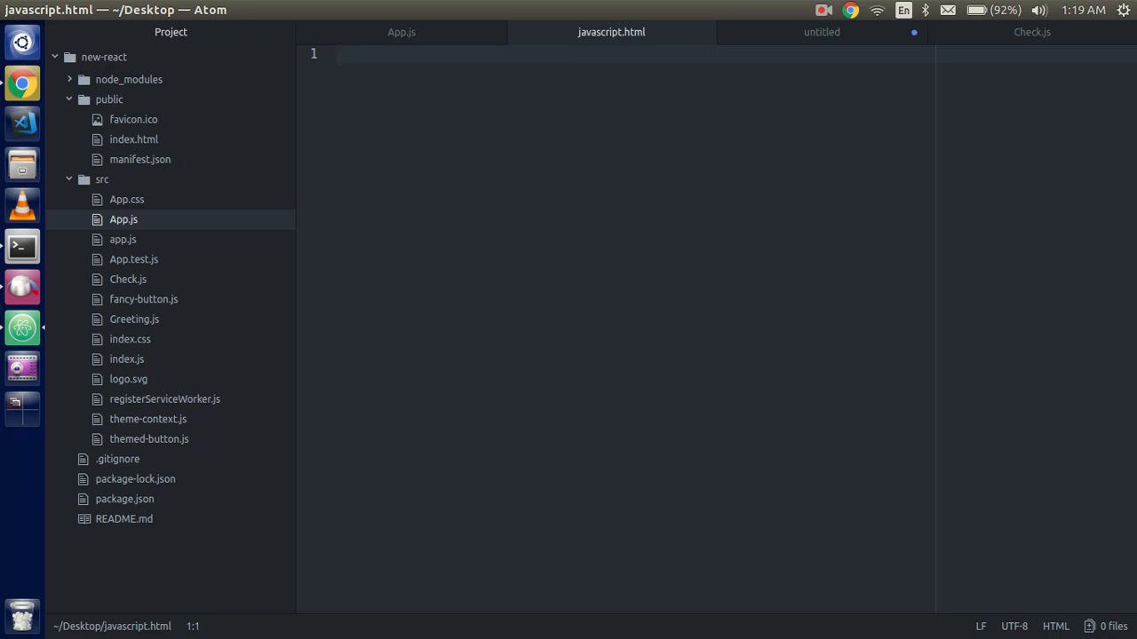
Add <button type="button" id="btn"> and an empty <script type="text/javascript"> block to javascript.html.
text(but)
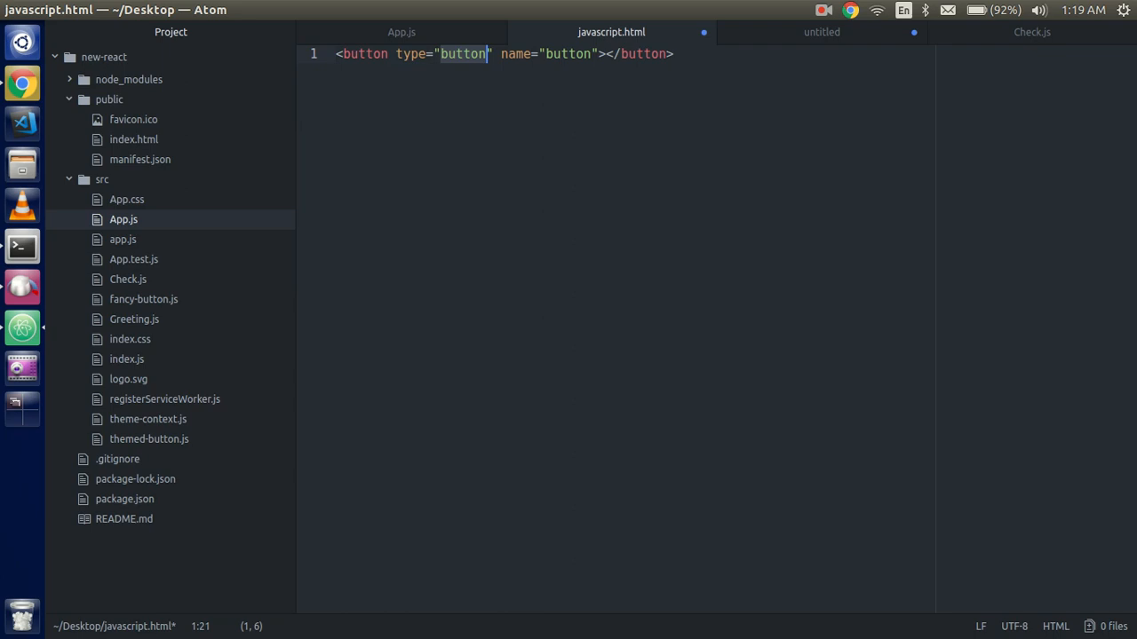
text(id="bt)
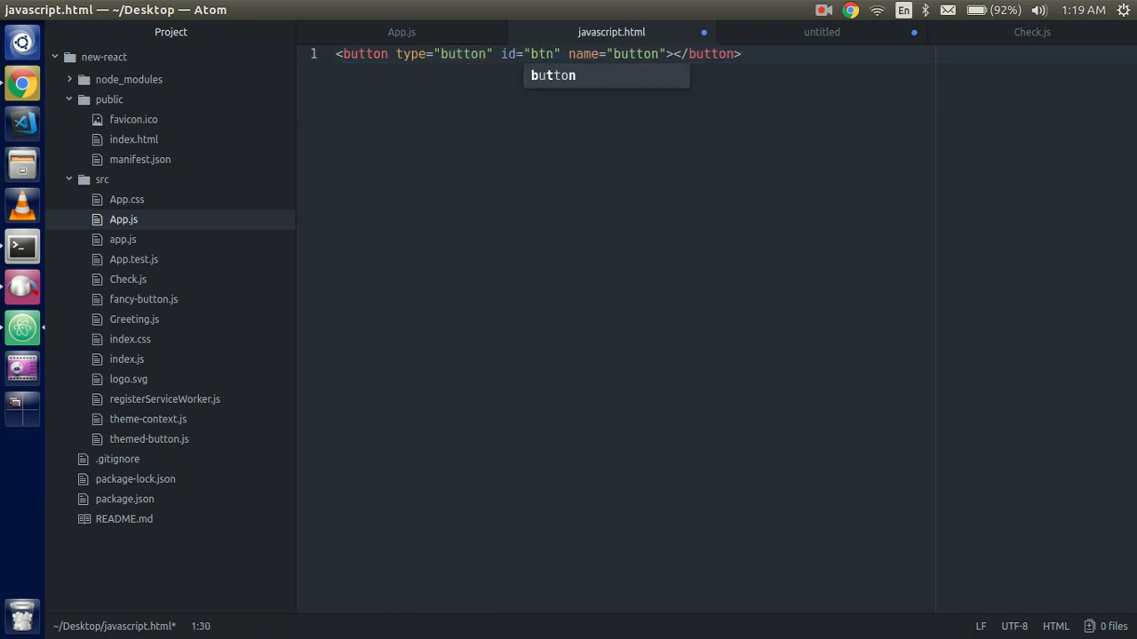
text(script type="text/javascript">)
text(let)
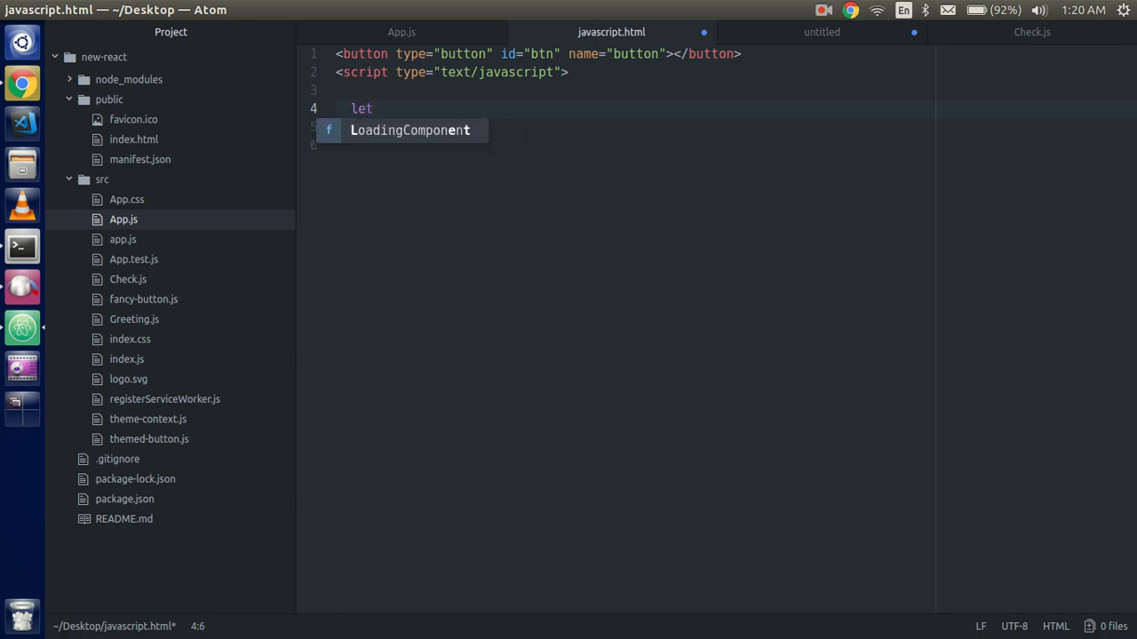
Write let btn = document.getElementById('btn'); inside the script.
text(b)
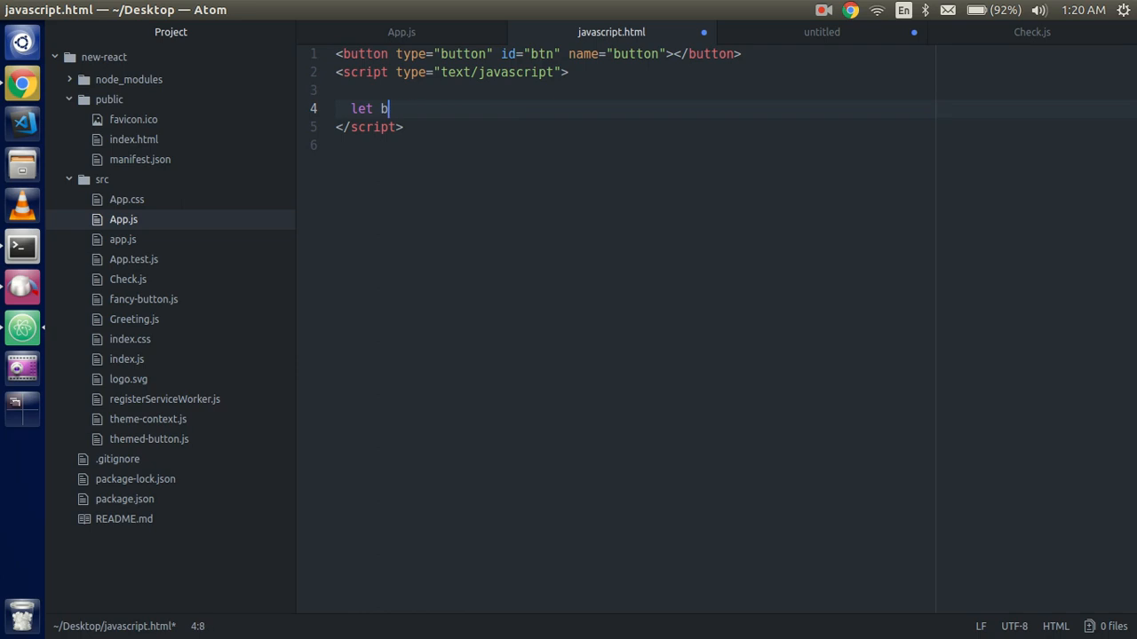
text(tn =)
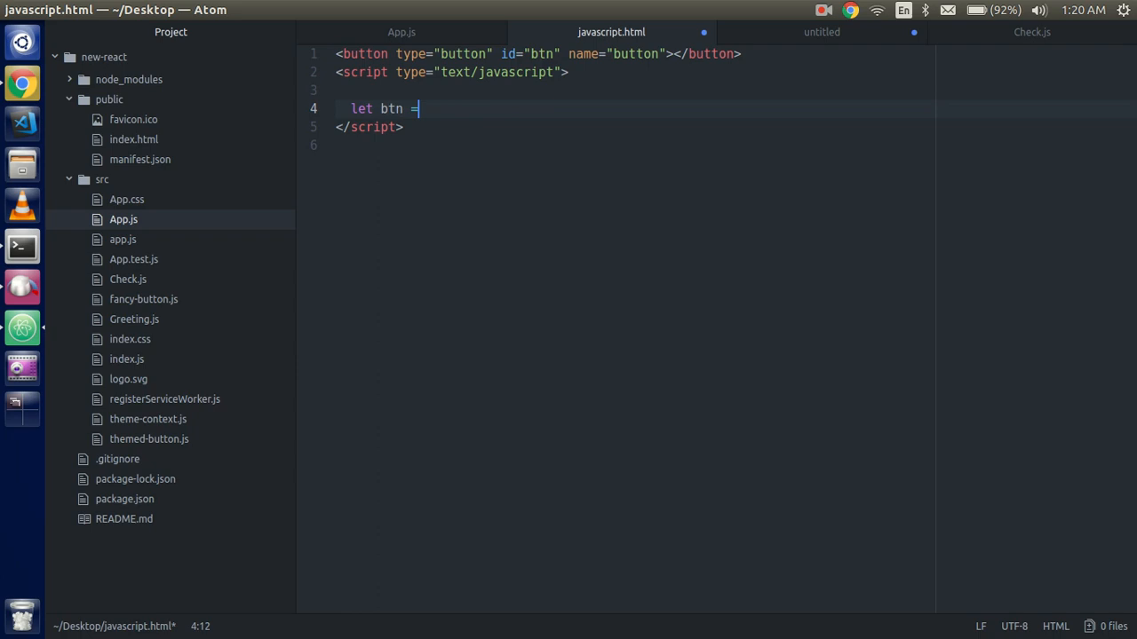
text(docu)
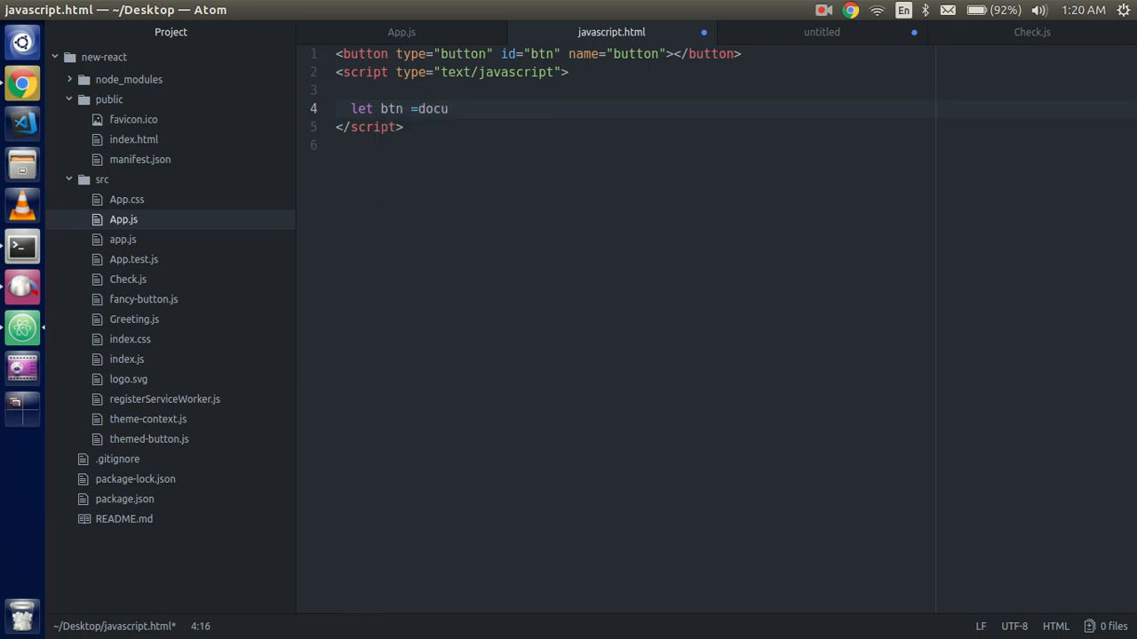
text(ment.ge)
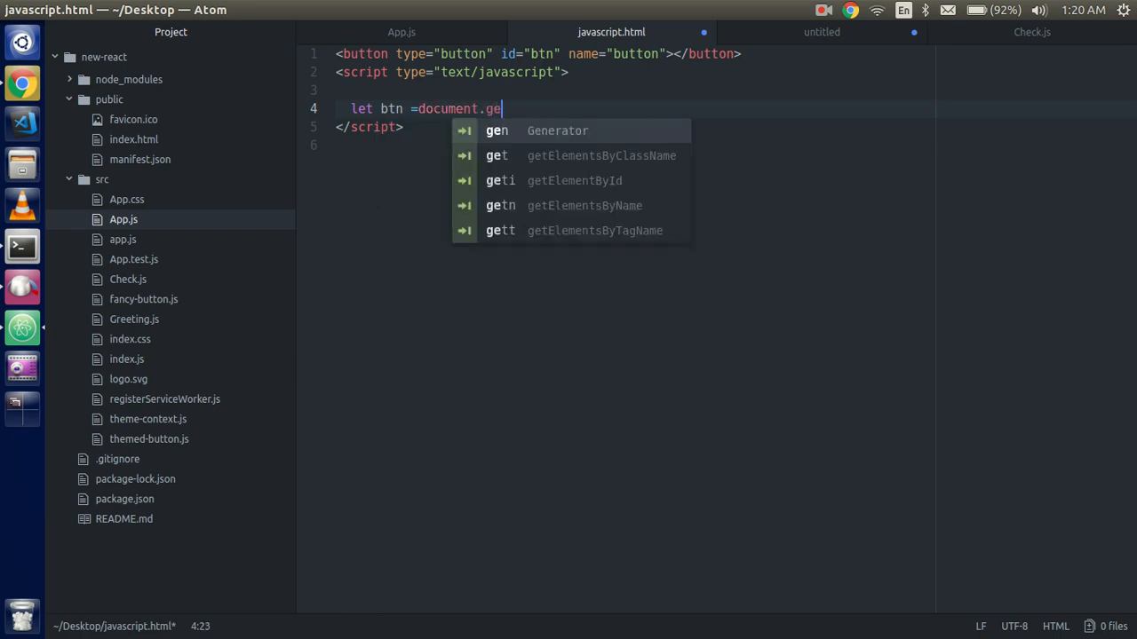
text(El)
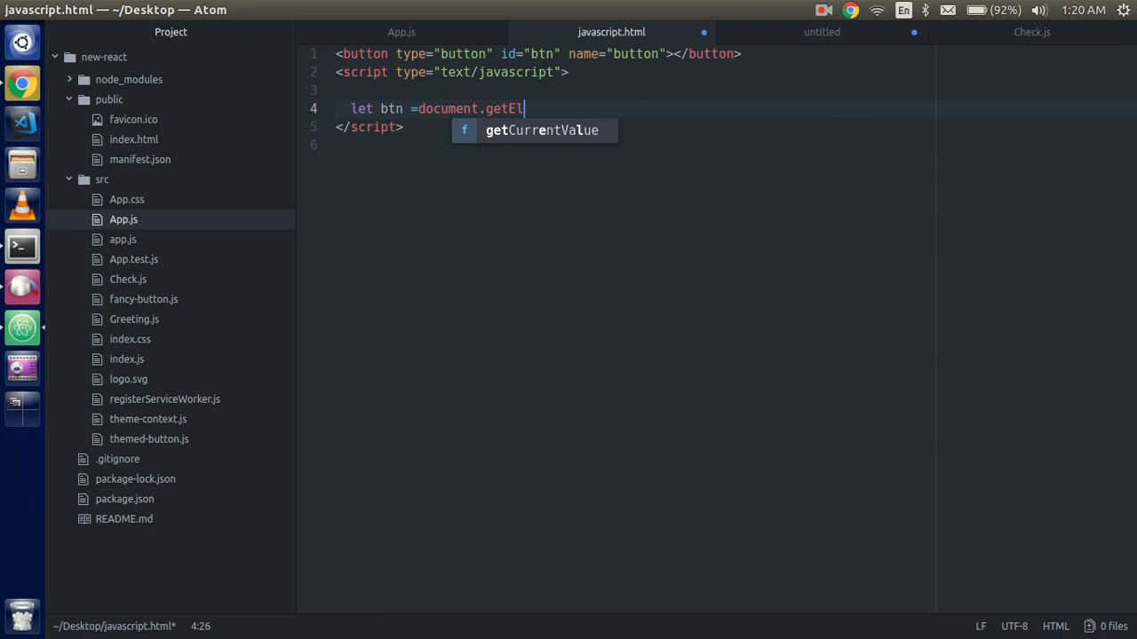
text(eme)
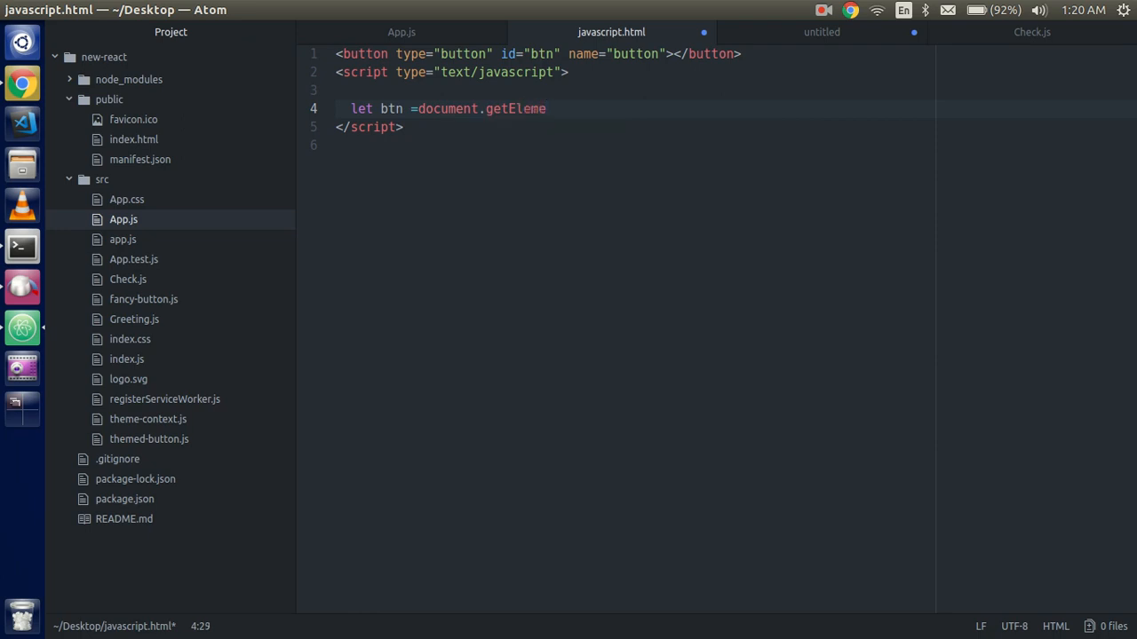
text(nt)
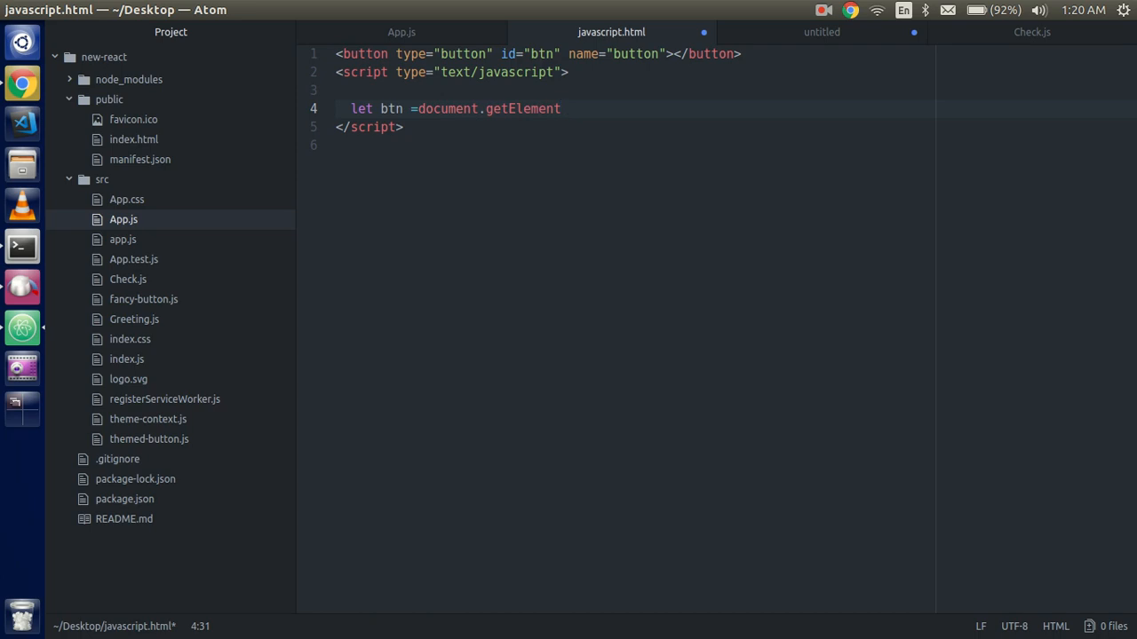
text(ById)
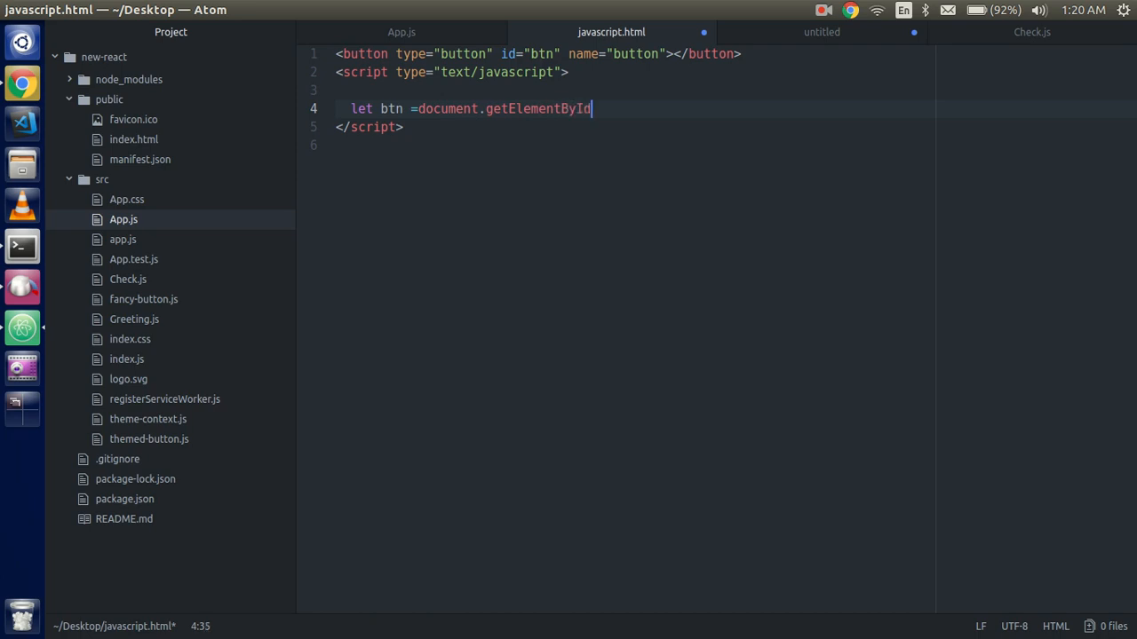
text(('b'))
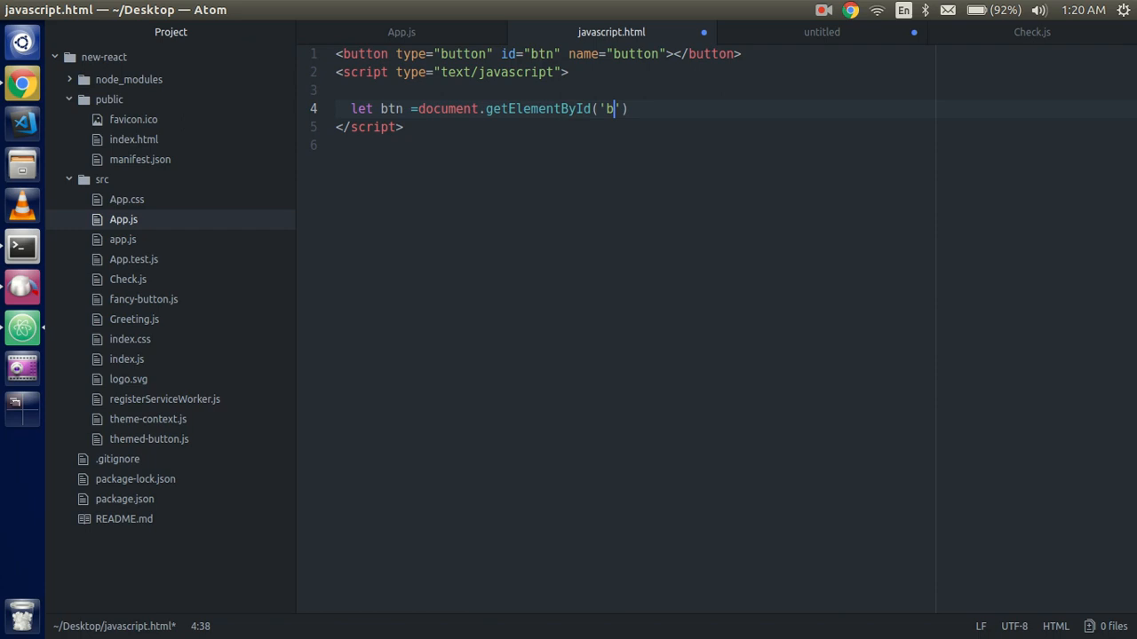
text(n)
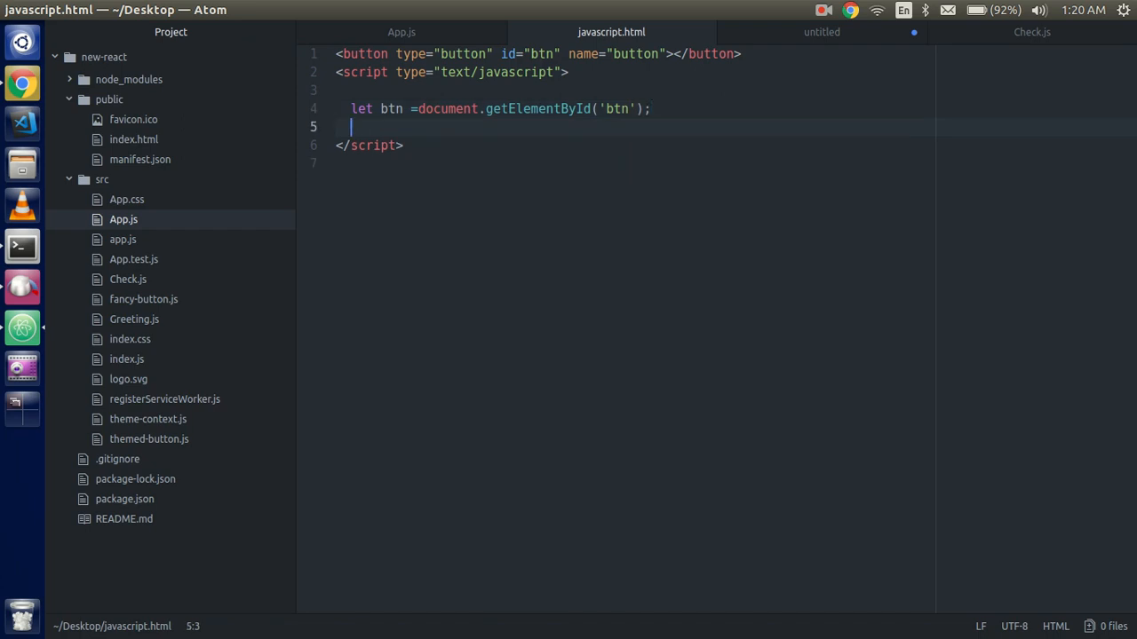
Attach a "click" listener to btn with an anonymous function body.
key(enter)
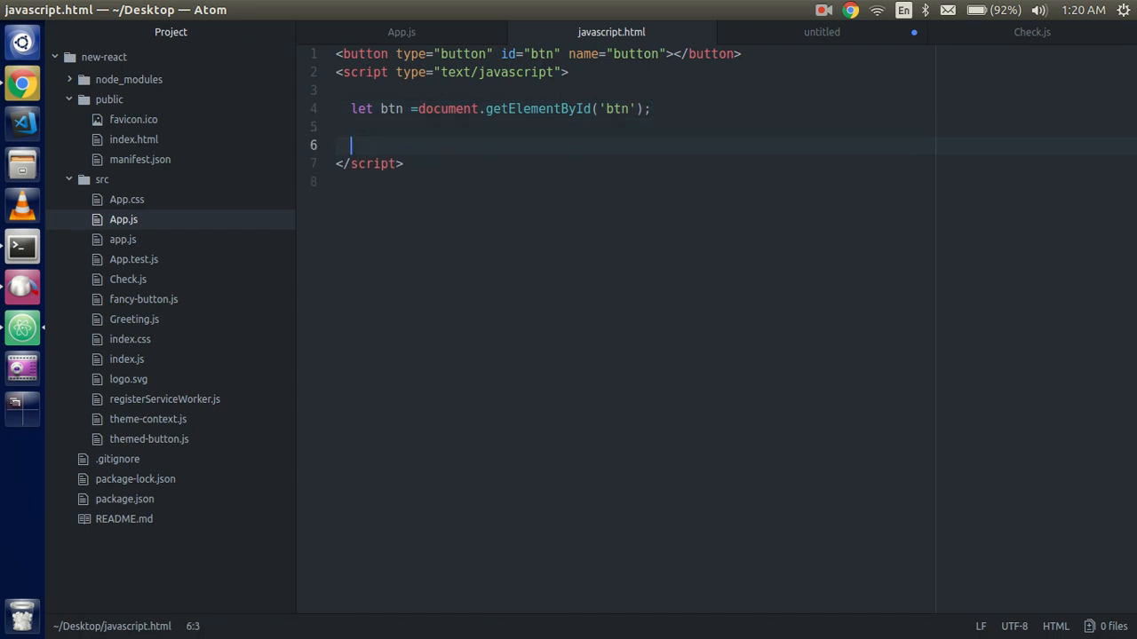
text(bnt)
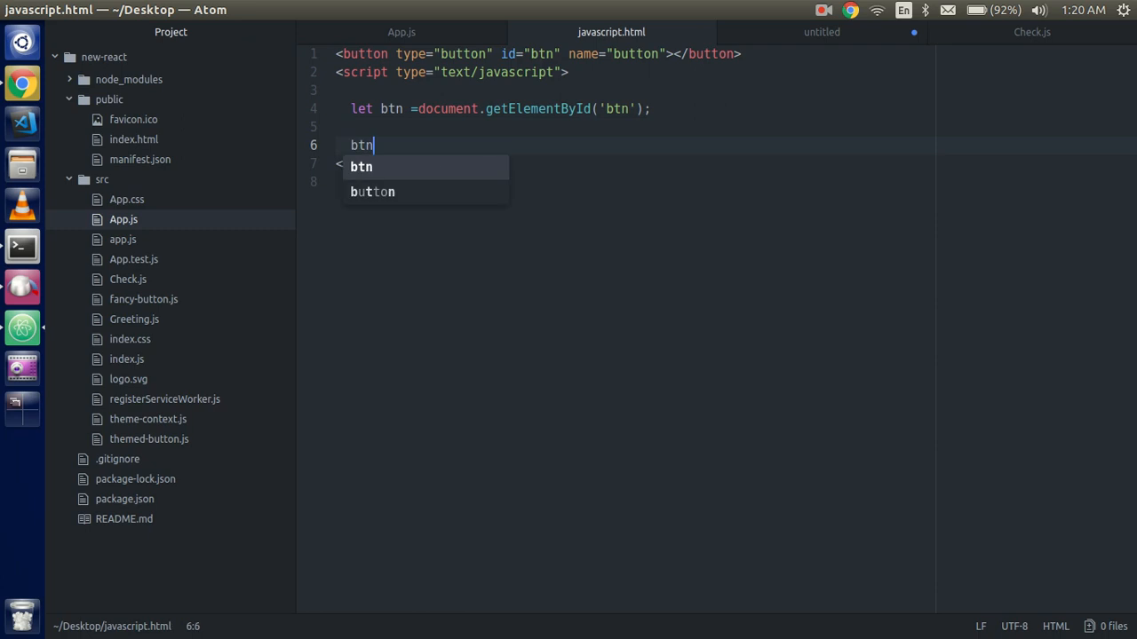
text(.addEventListener(")
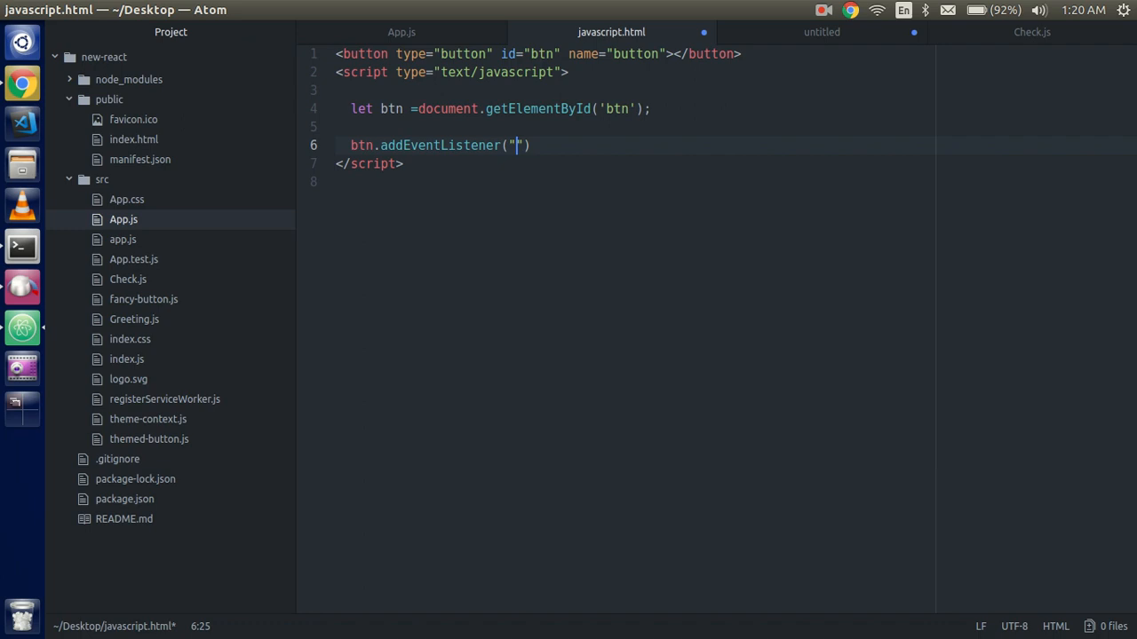
text(c)
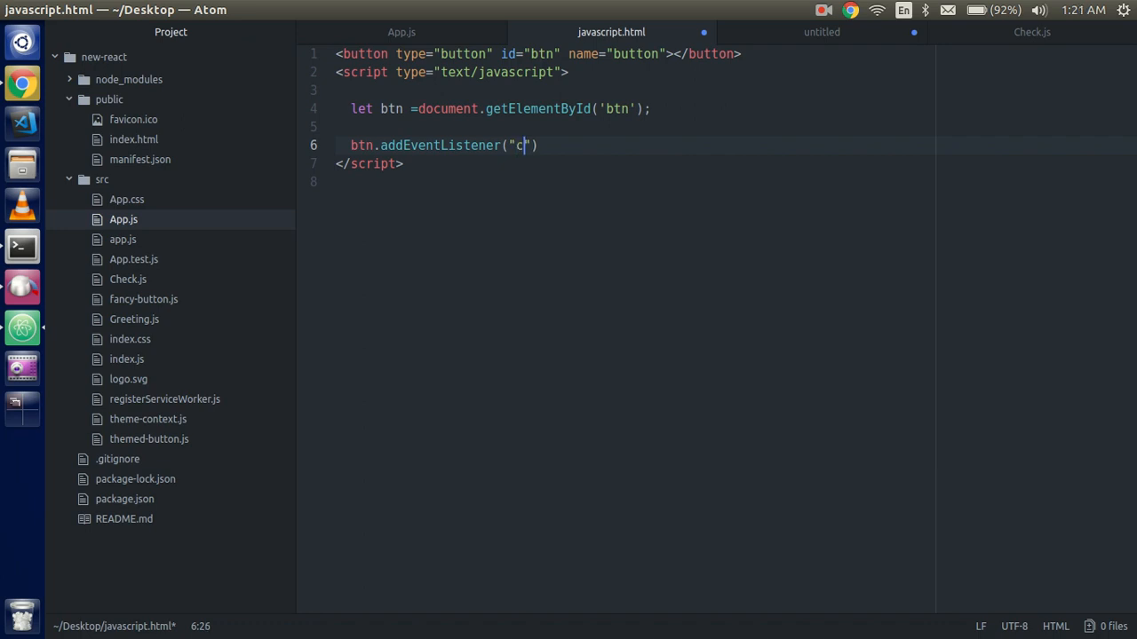
text(lick",)
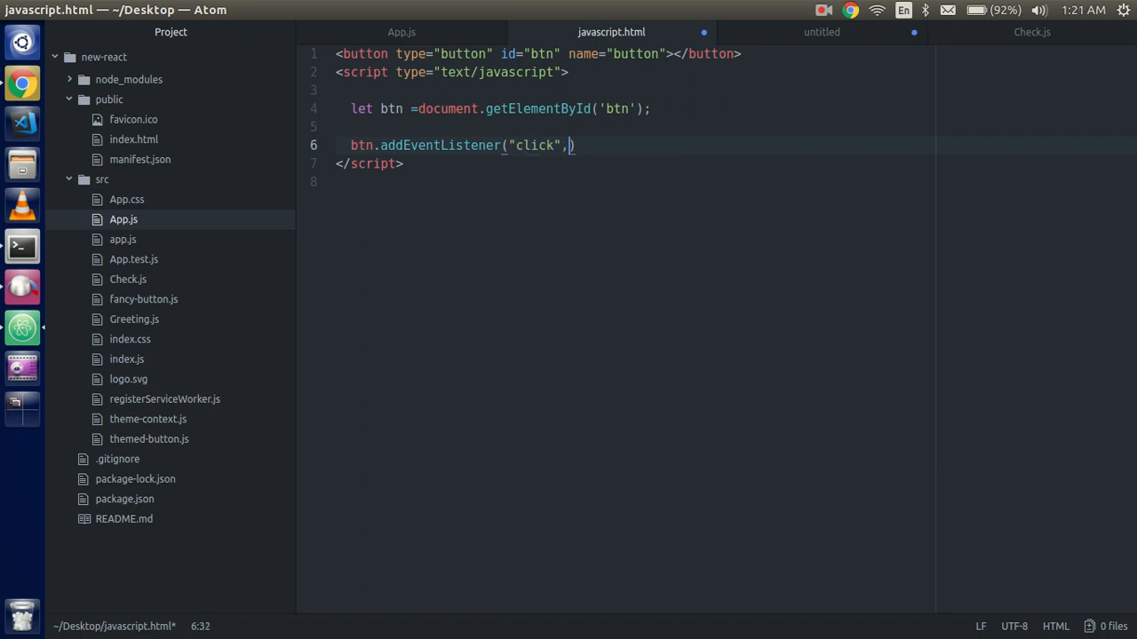
text(function)
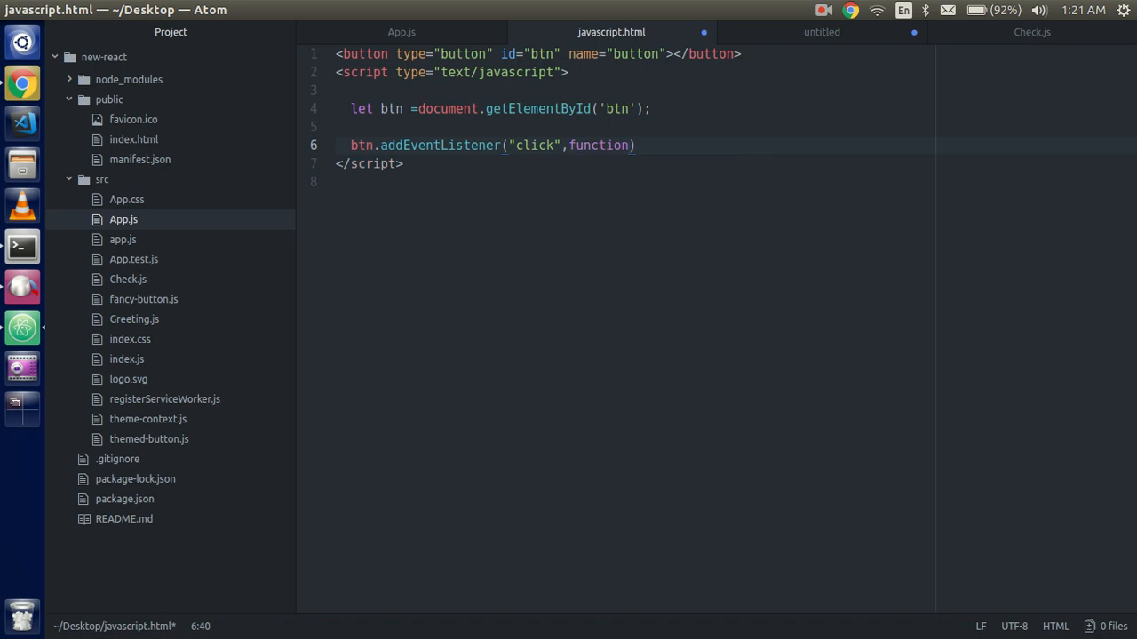
key(Backspace)
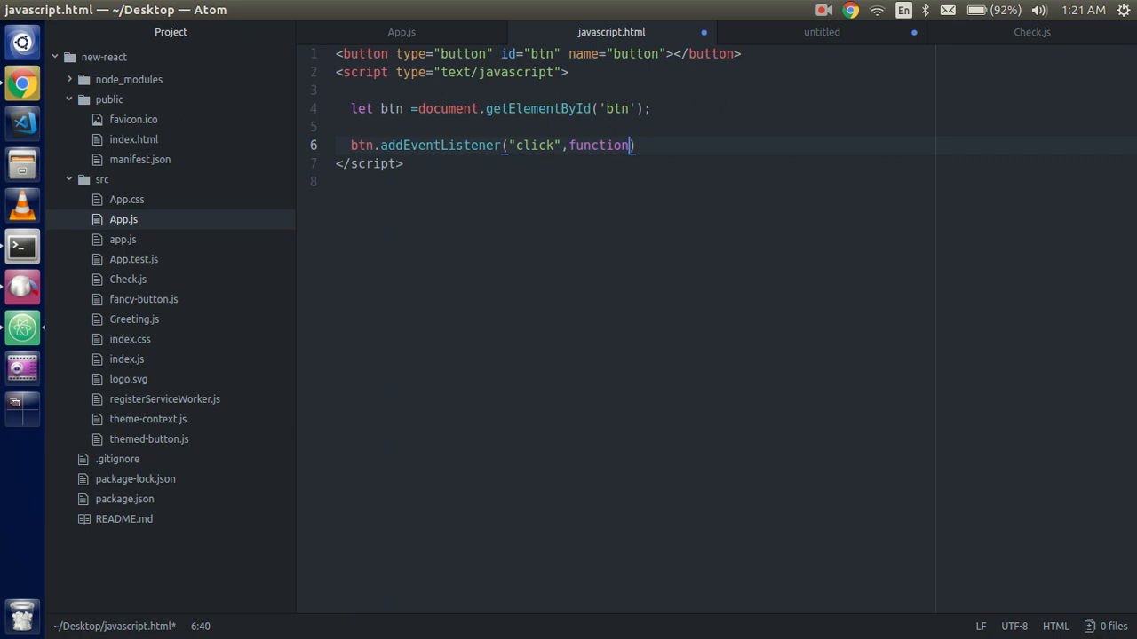
text(()
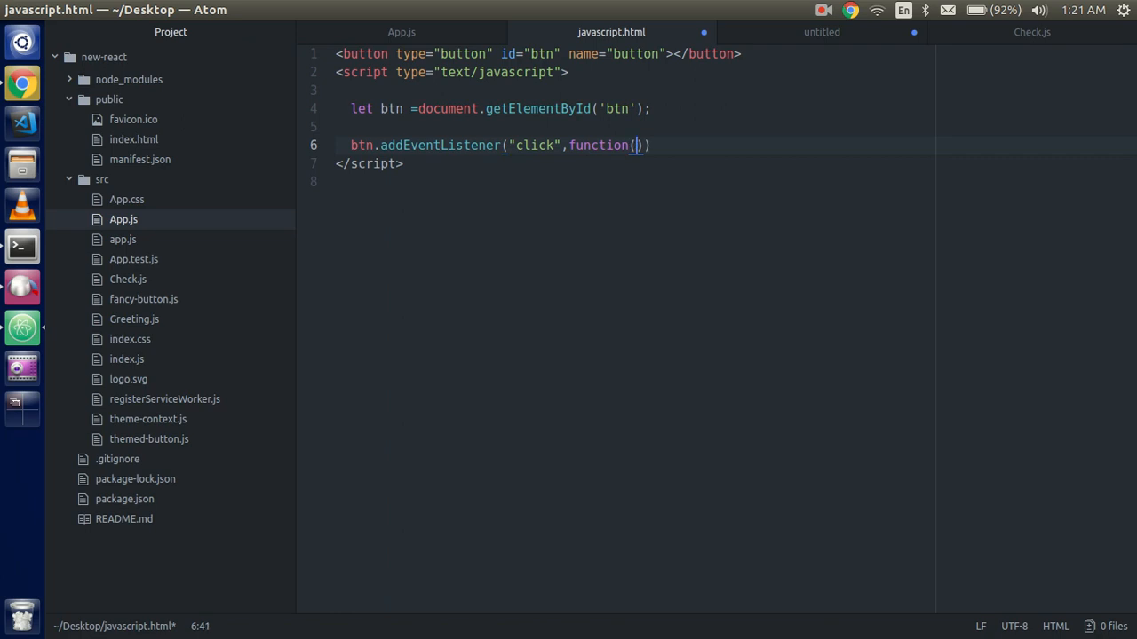
text({)
text(alert)
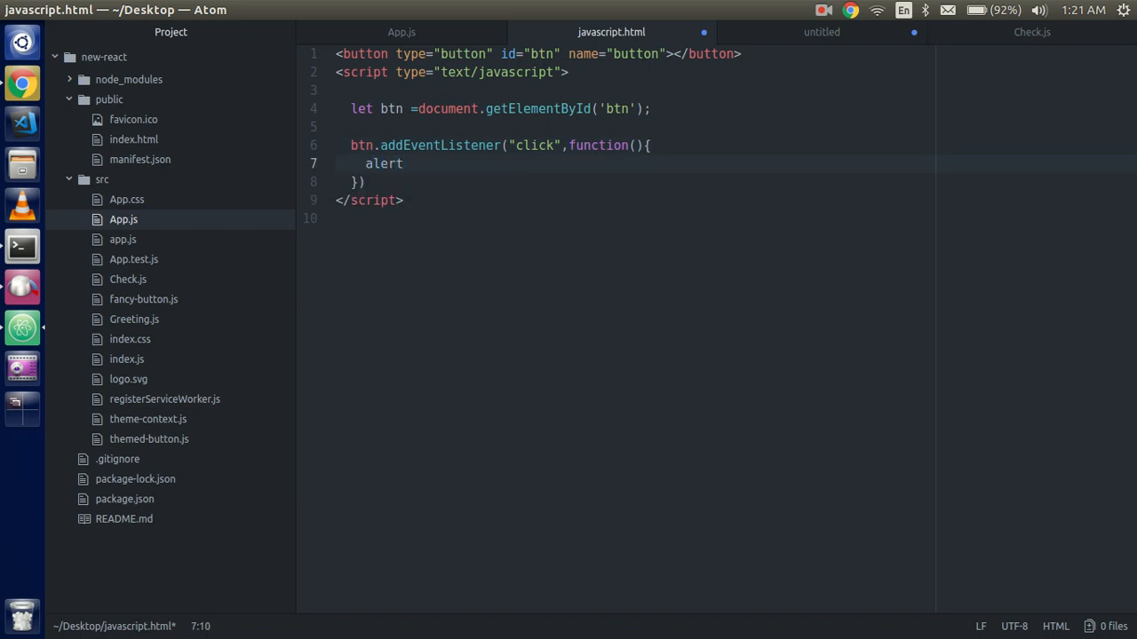
Have the listener alert "hello sime event listener" and save the file.
text(("he"))
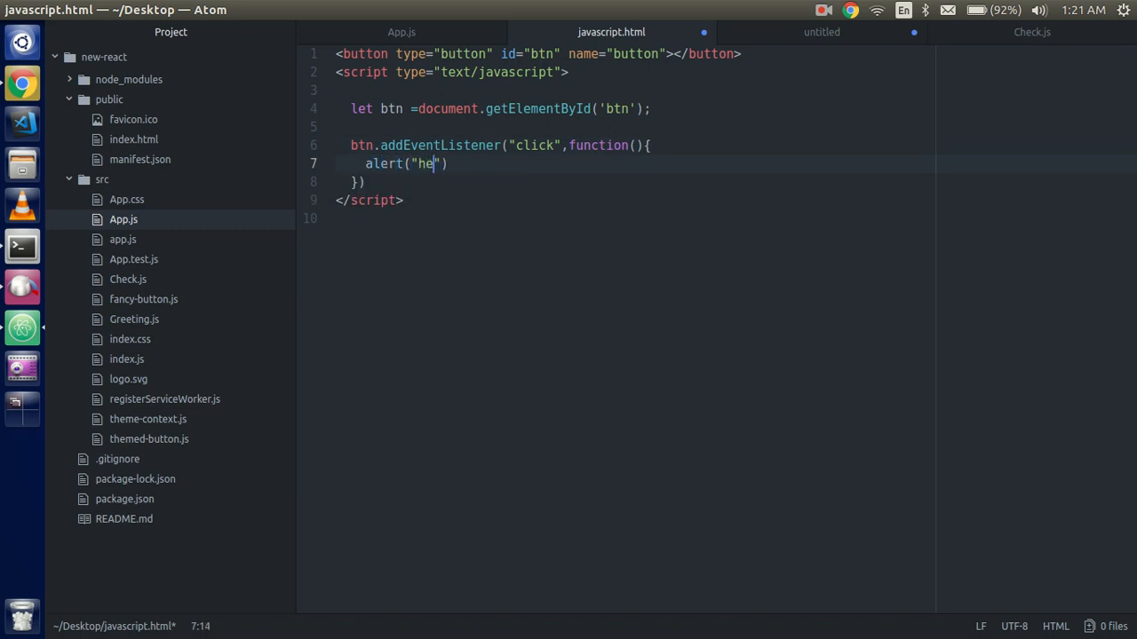
text(l)
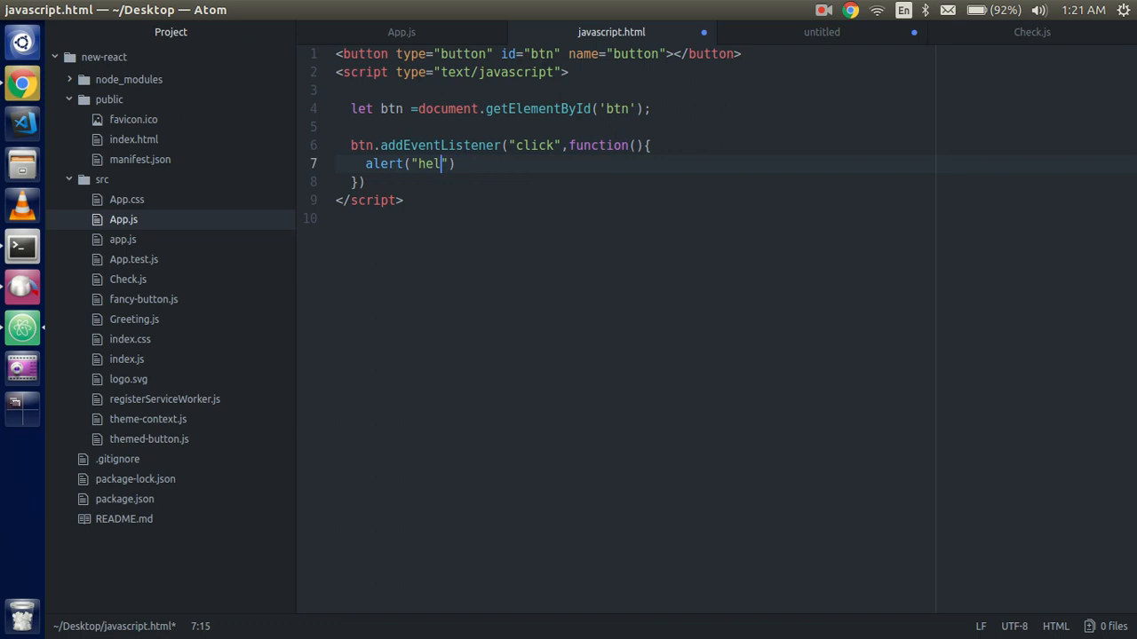
text(lo sime ve)
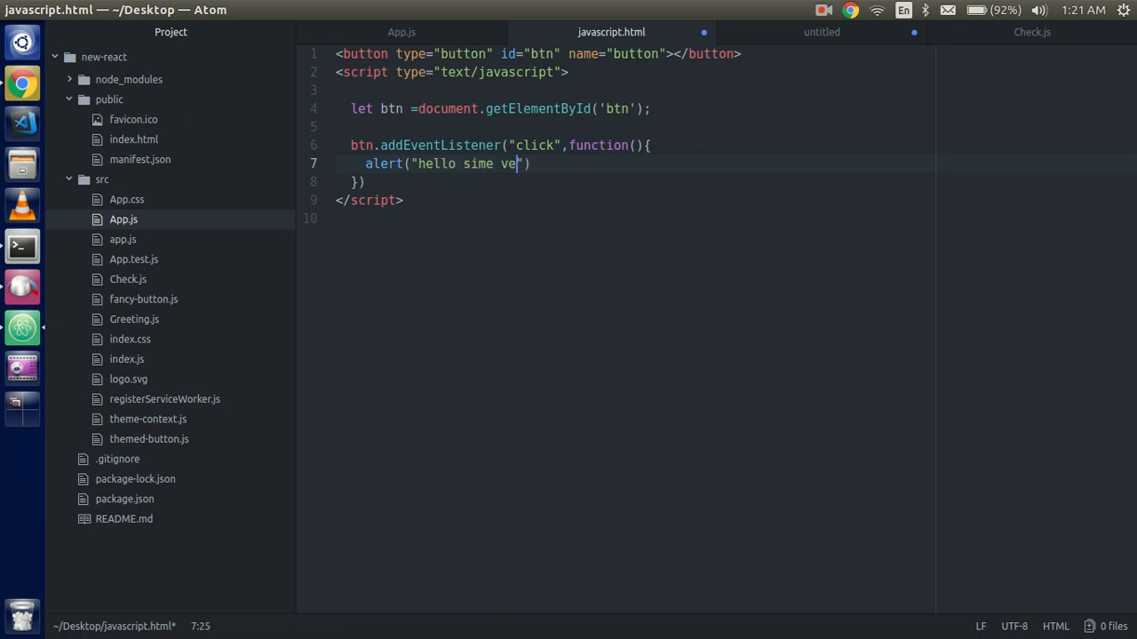
key(Backspace)
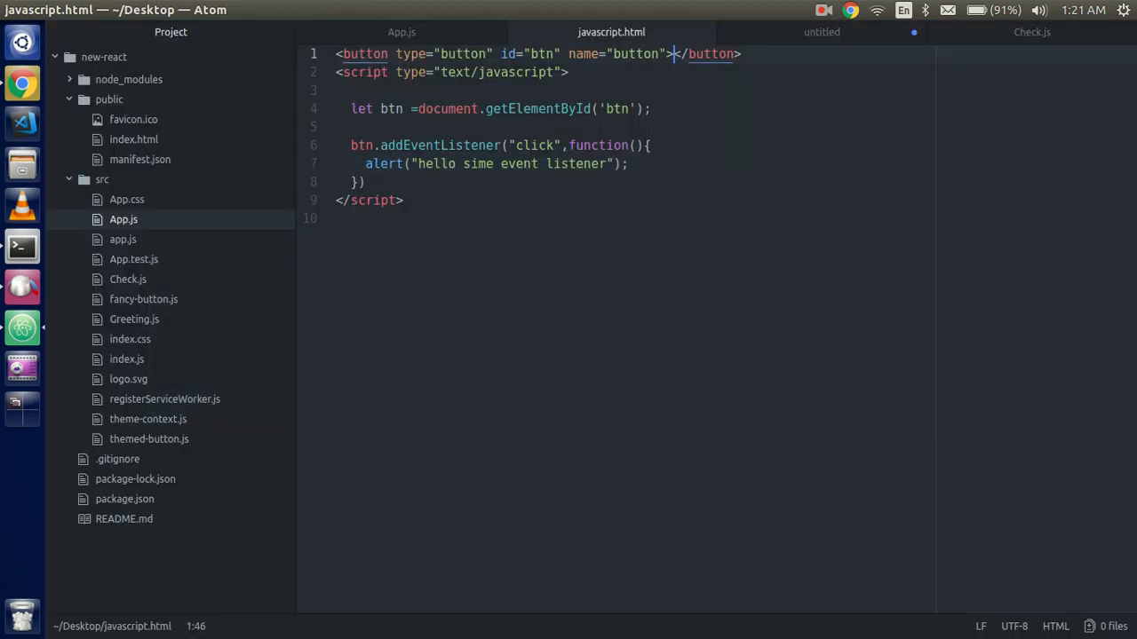
Label the button click me and reload javascript.html in Chrome to test it.
text(click me)
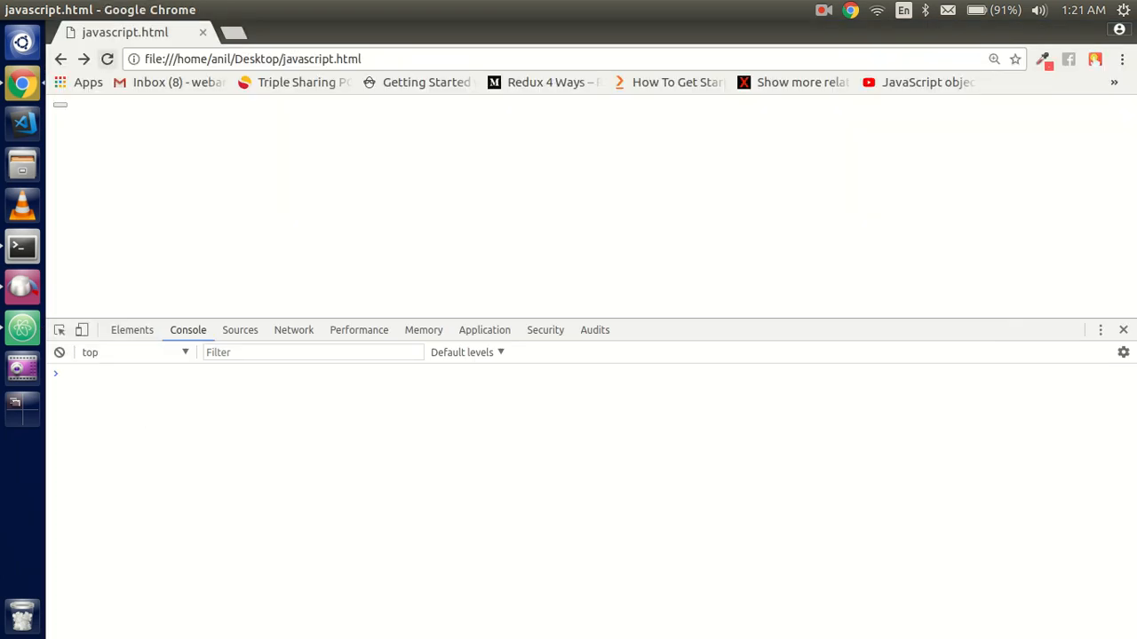
click(82, 110)
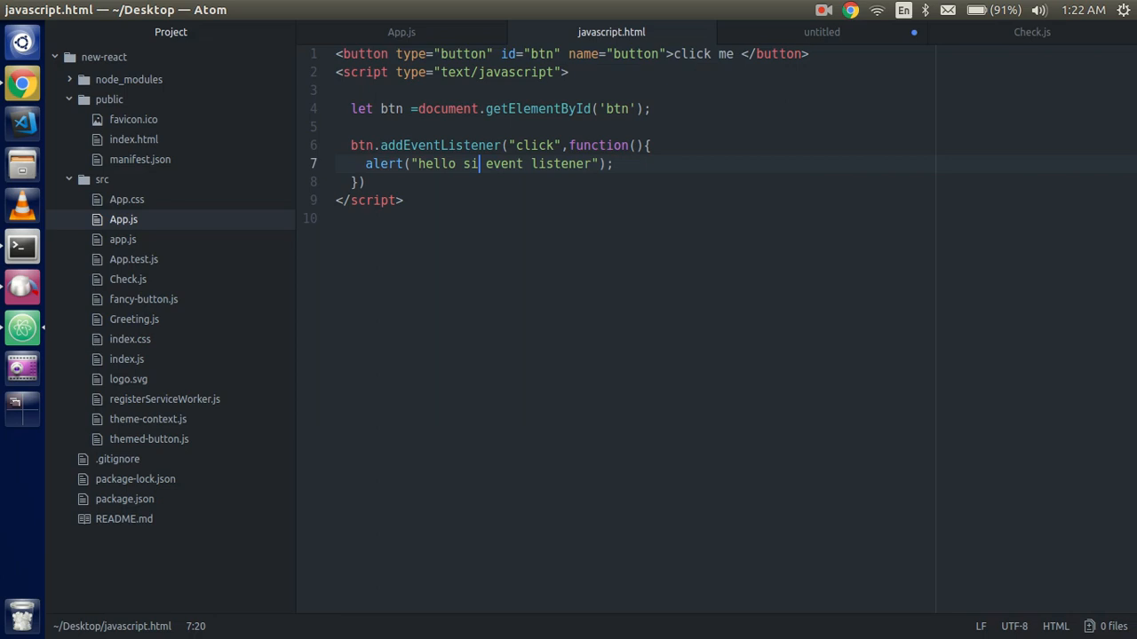
Correct the alert to "hello simple event listener" and make the listener wait for a "hello" event.
text(mple)
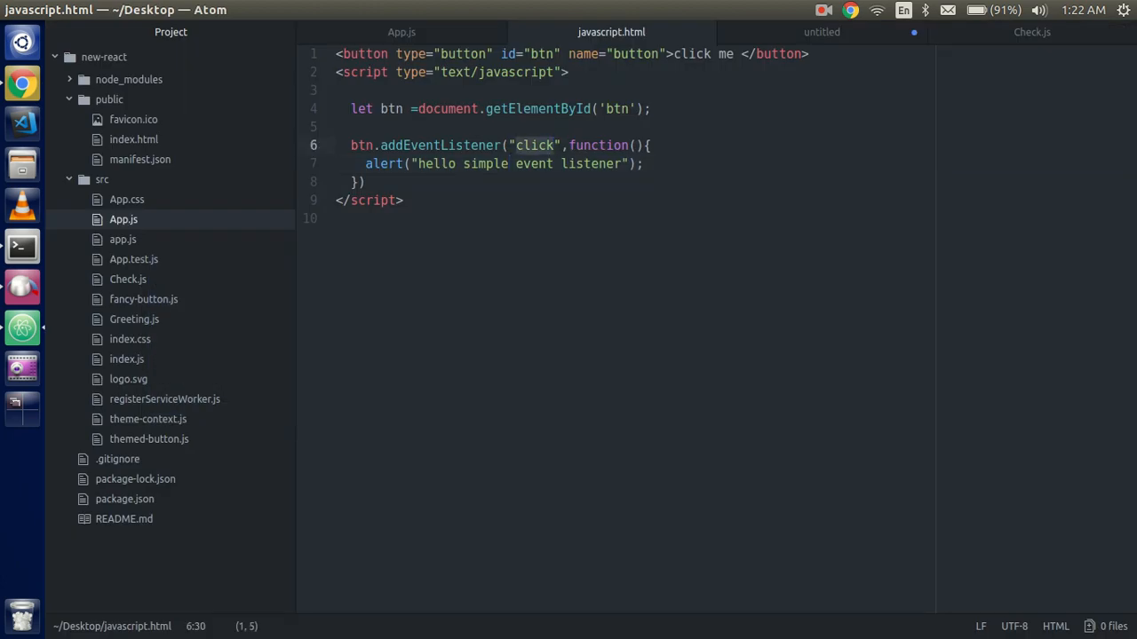
text(heello)
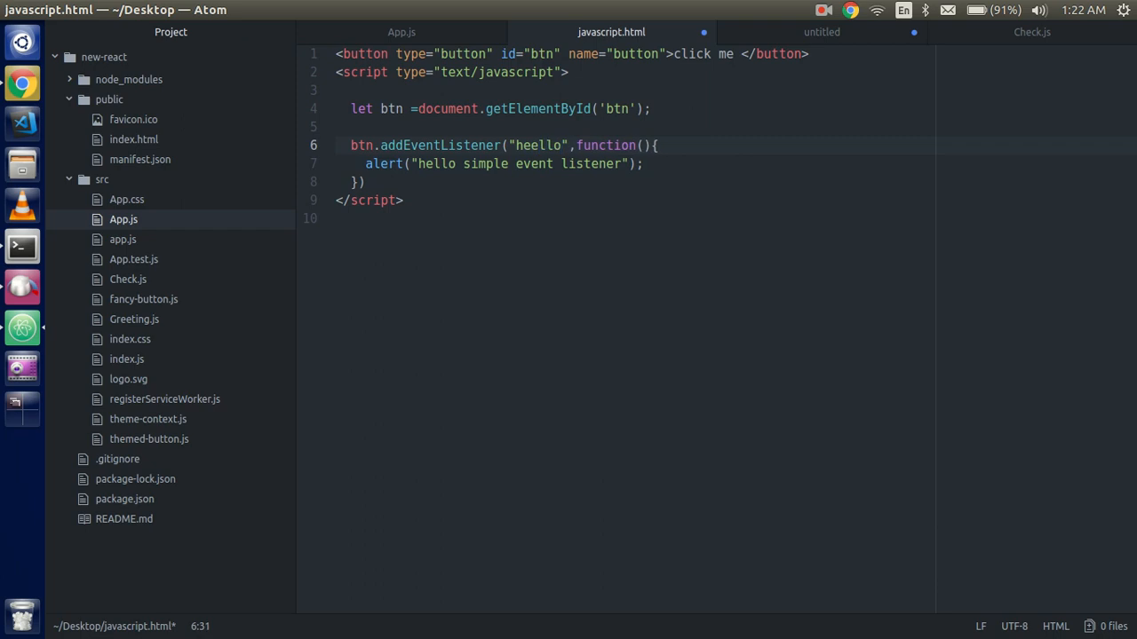
key(BackSpace)
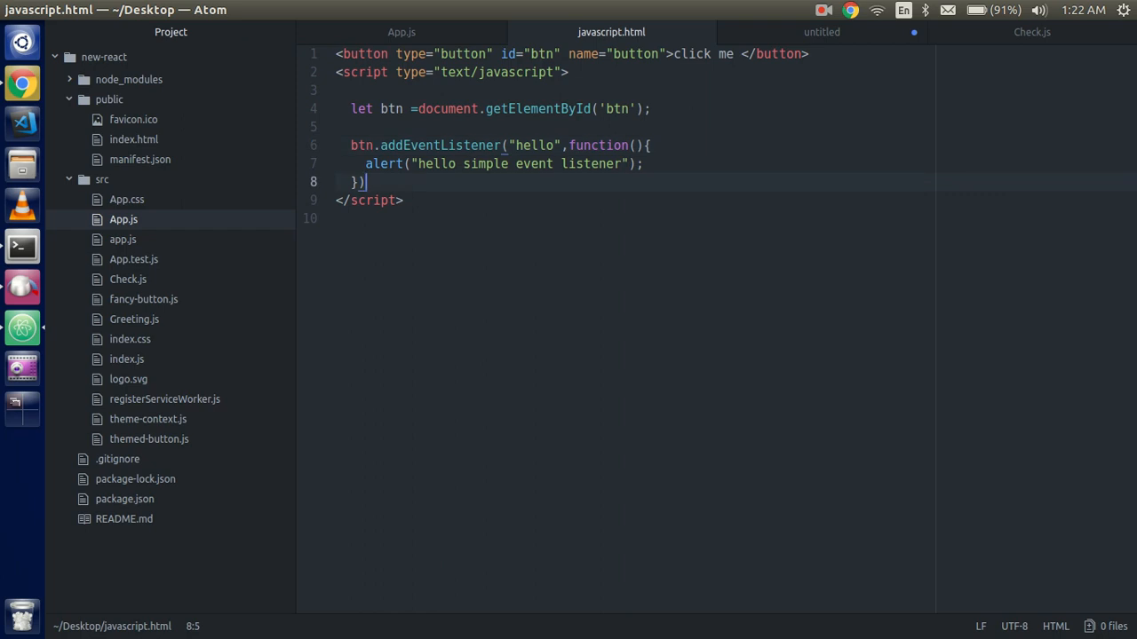
key(Backspace)
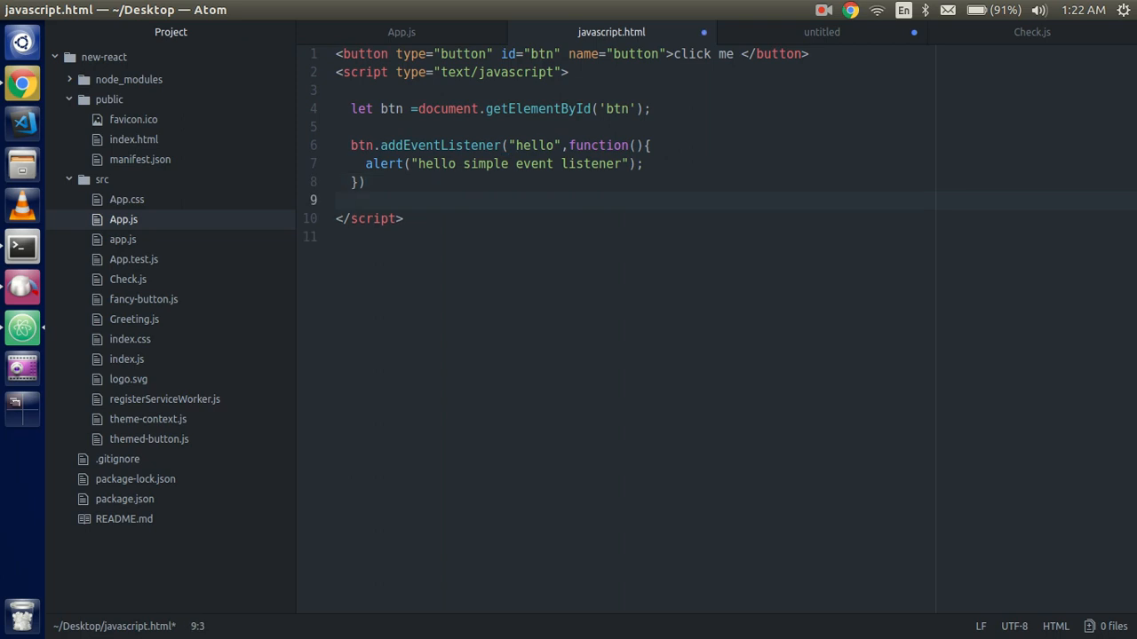
Start a new line declaring let event = new Event().
click(352, 199)
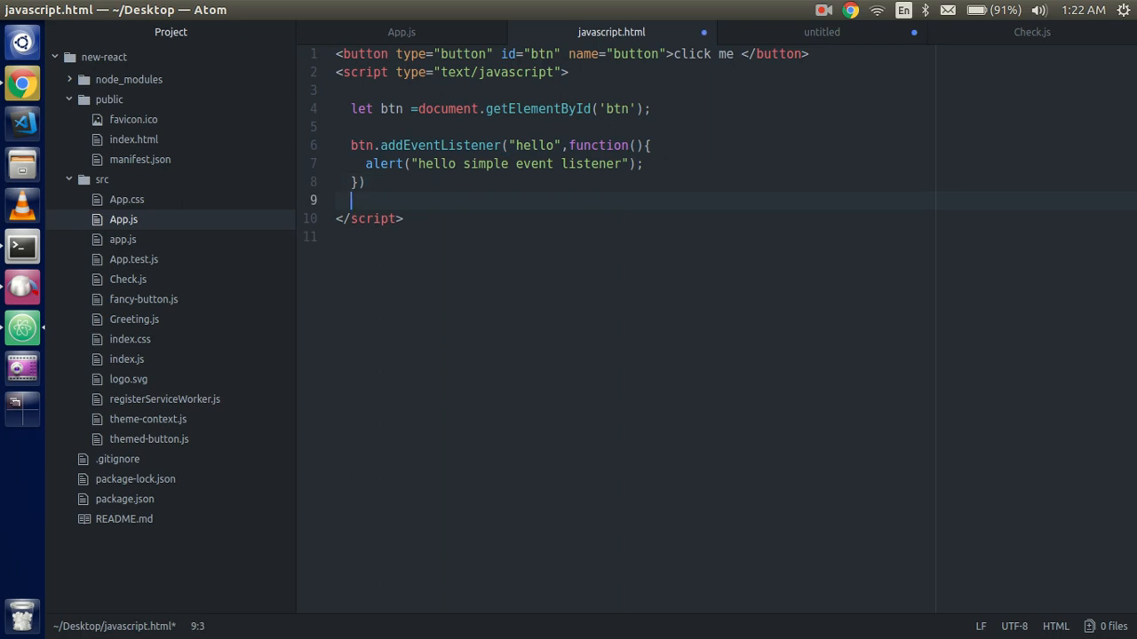
text(let)
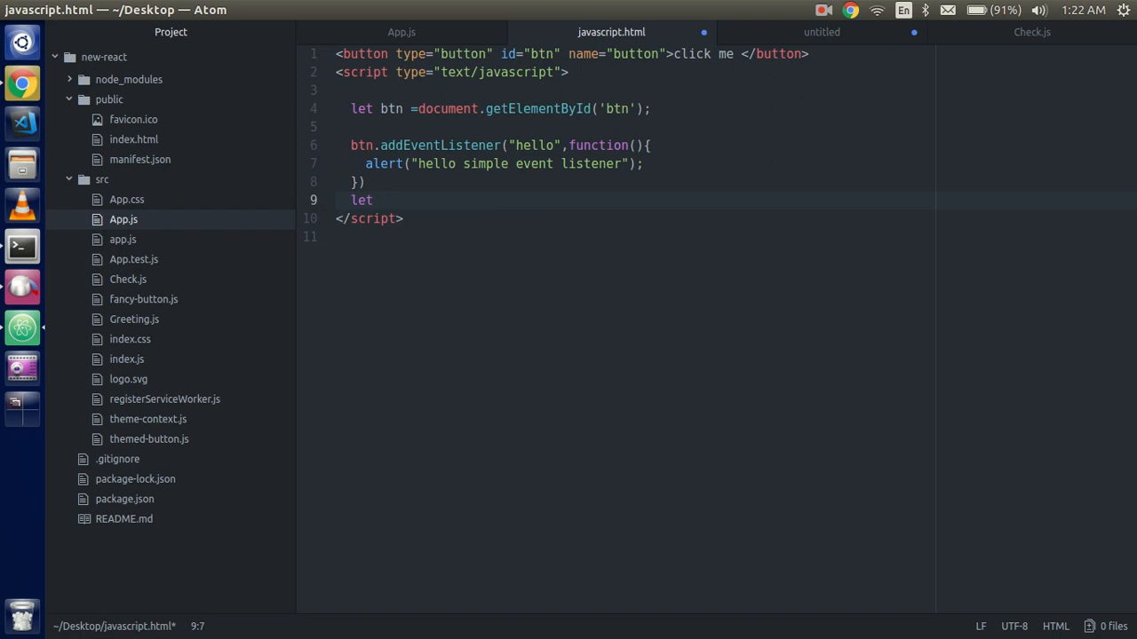
text(event)
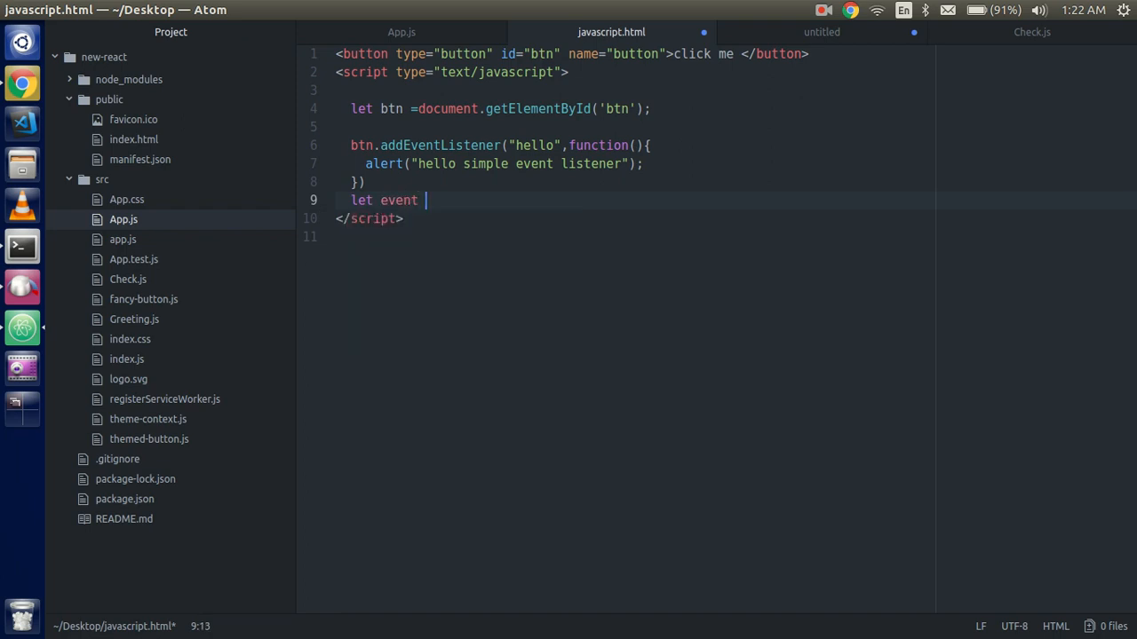
text(= ne)
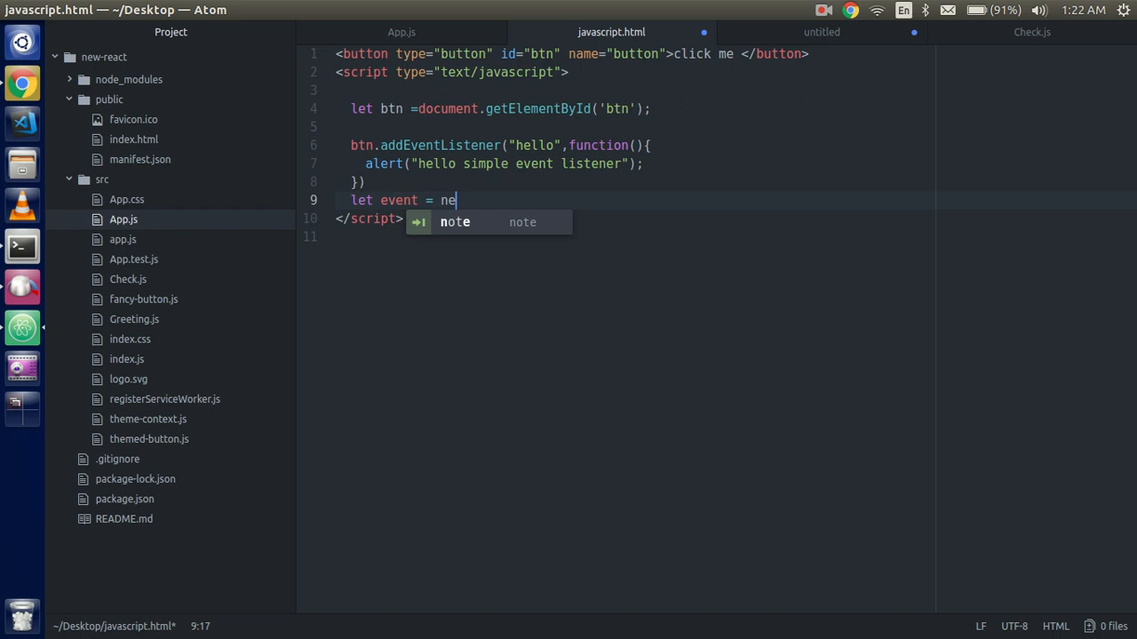
text(w)
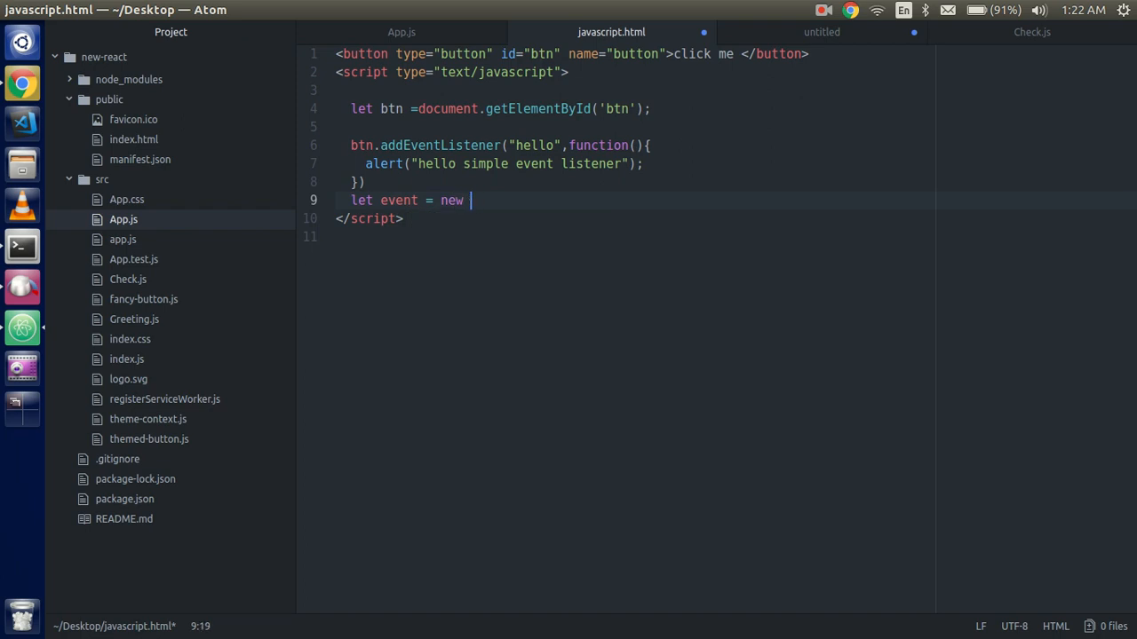
text(Eve)
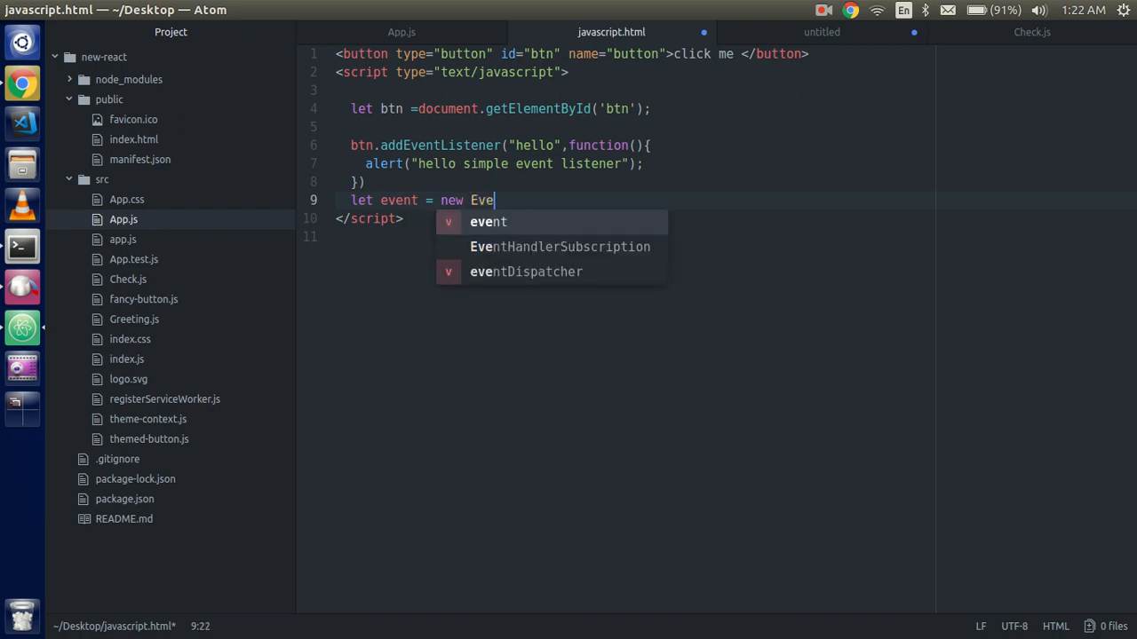
text(nt(")
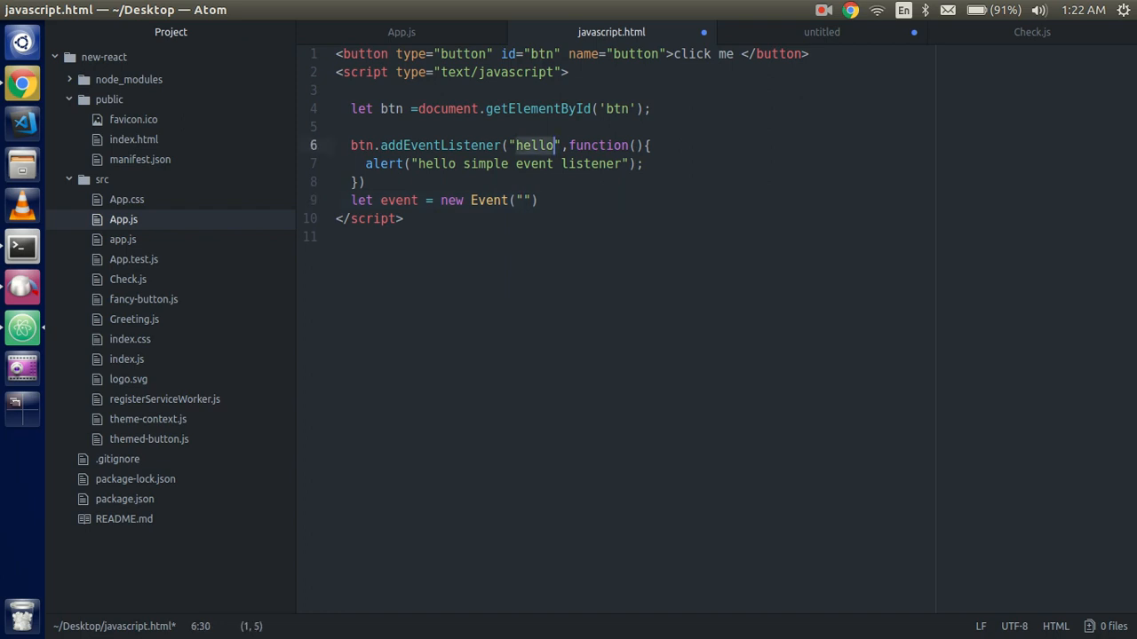
Name the Event "hello" with options {bubbles:true}.
click(524, 198)
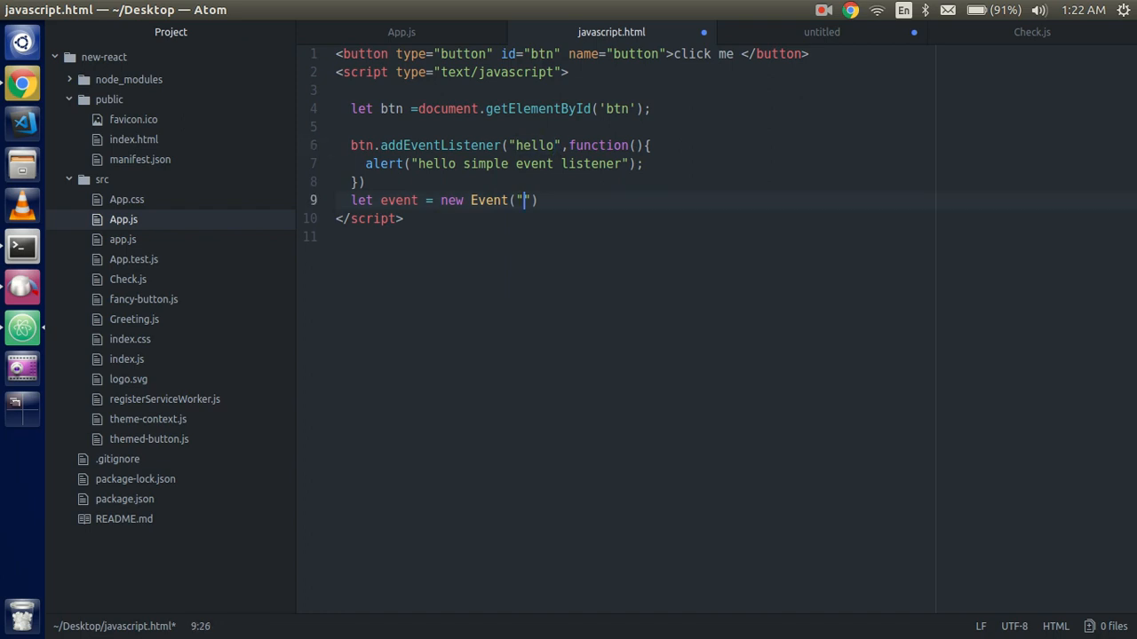
text(hello)
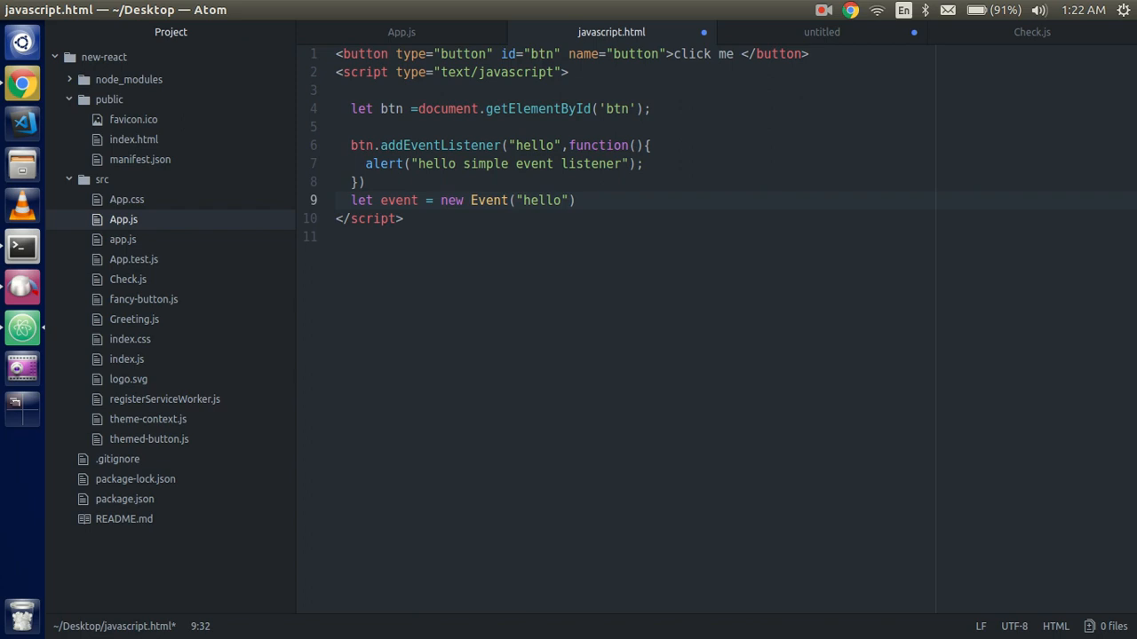
text(,{)
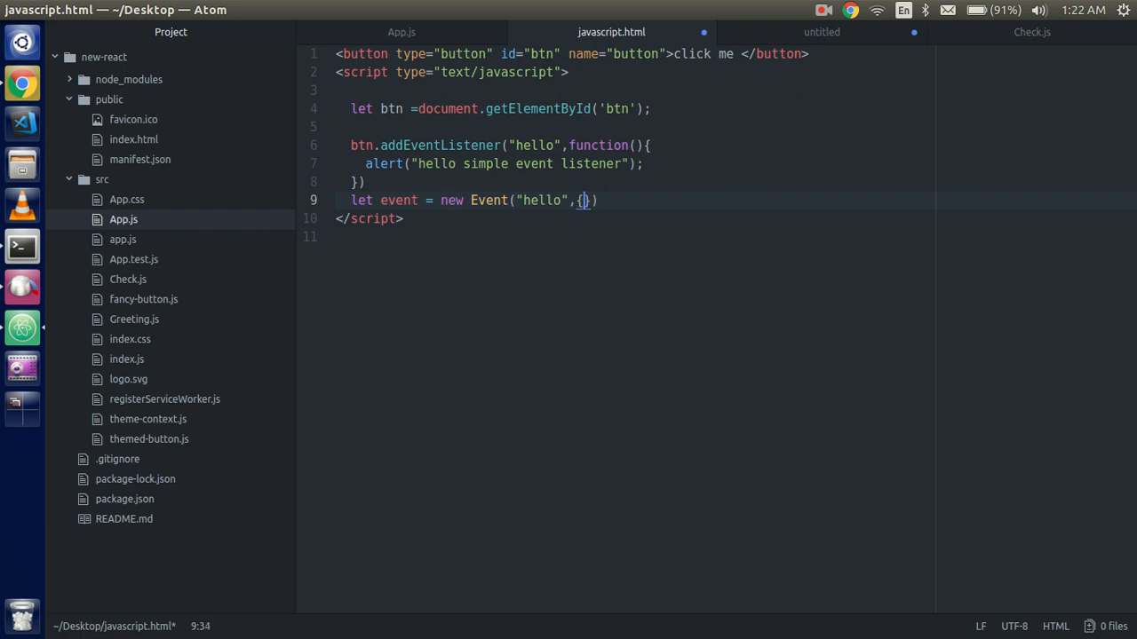
text(bubb)
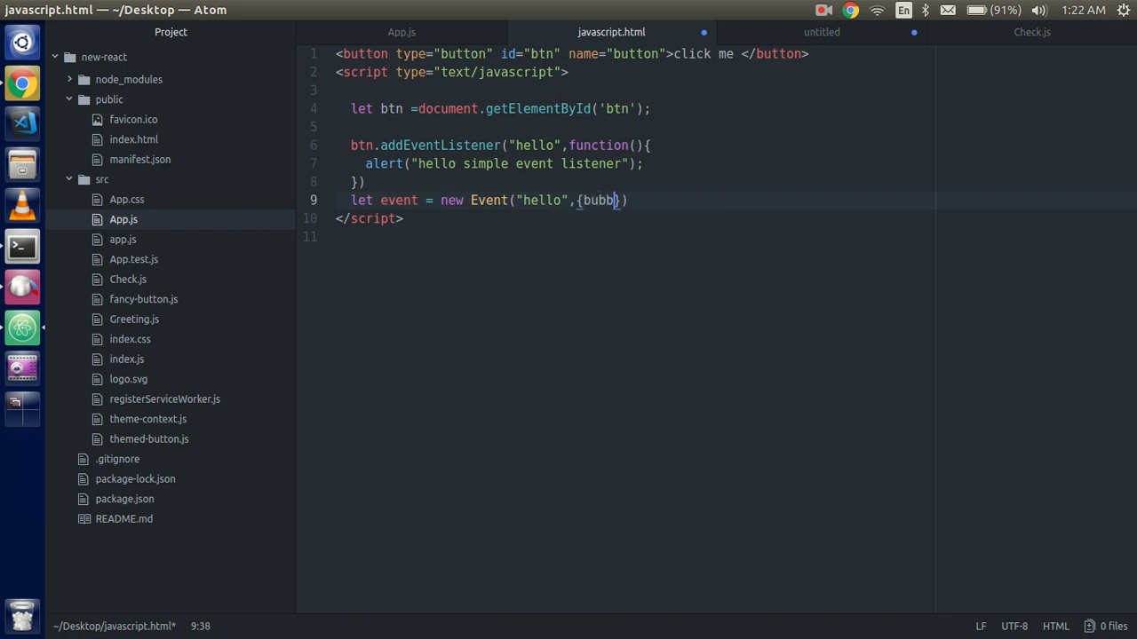
text(les})
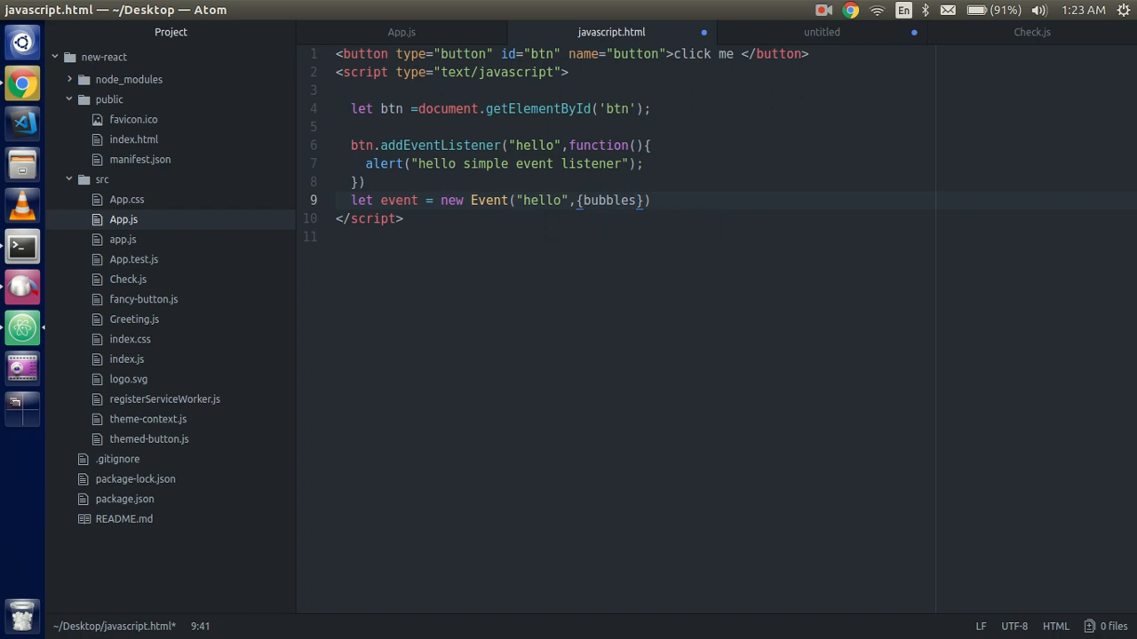
text(:t)
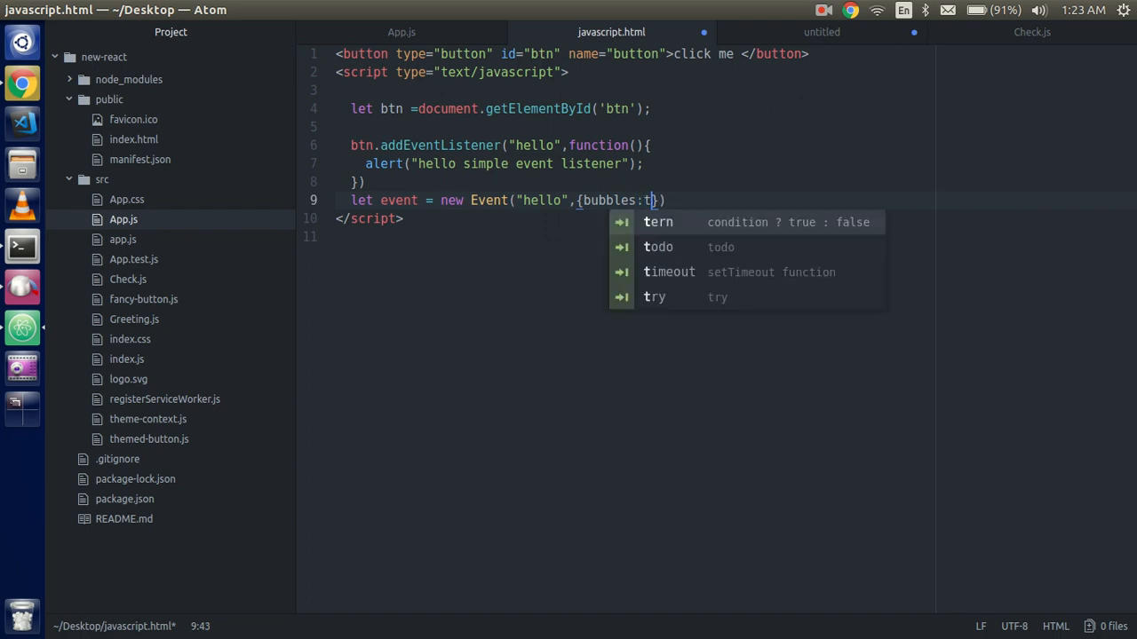
text(rue)
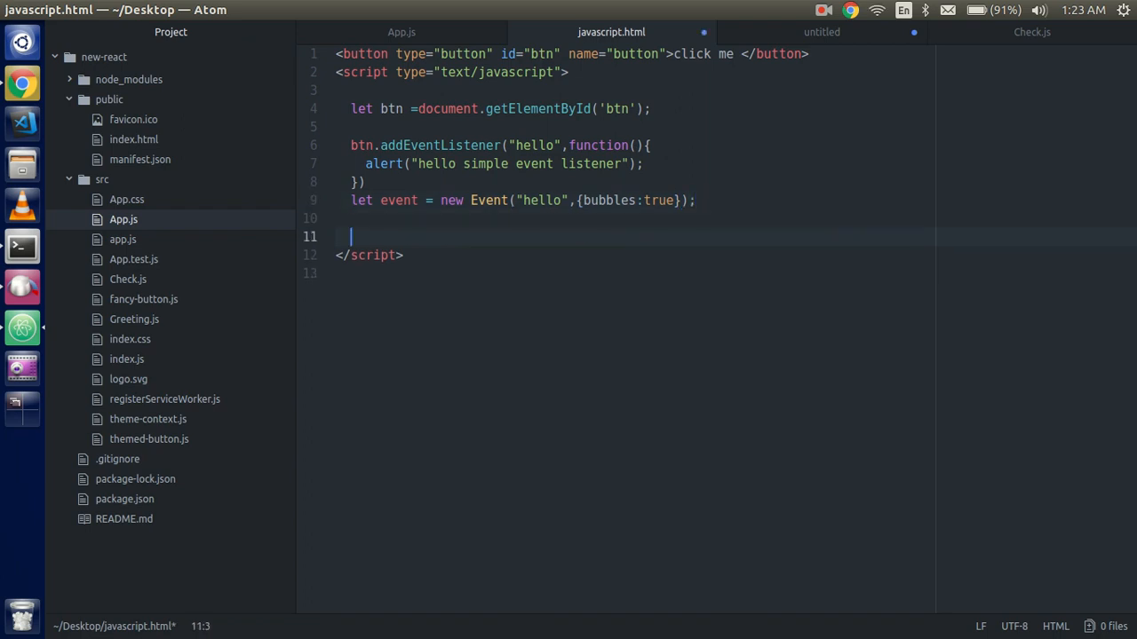
Add document.dispatchEvent(event), move the listener from btn to document, and save.
text(document)
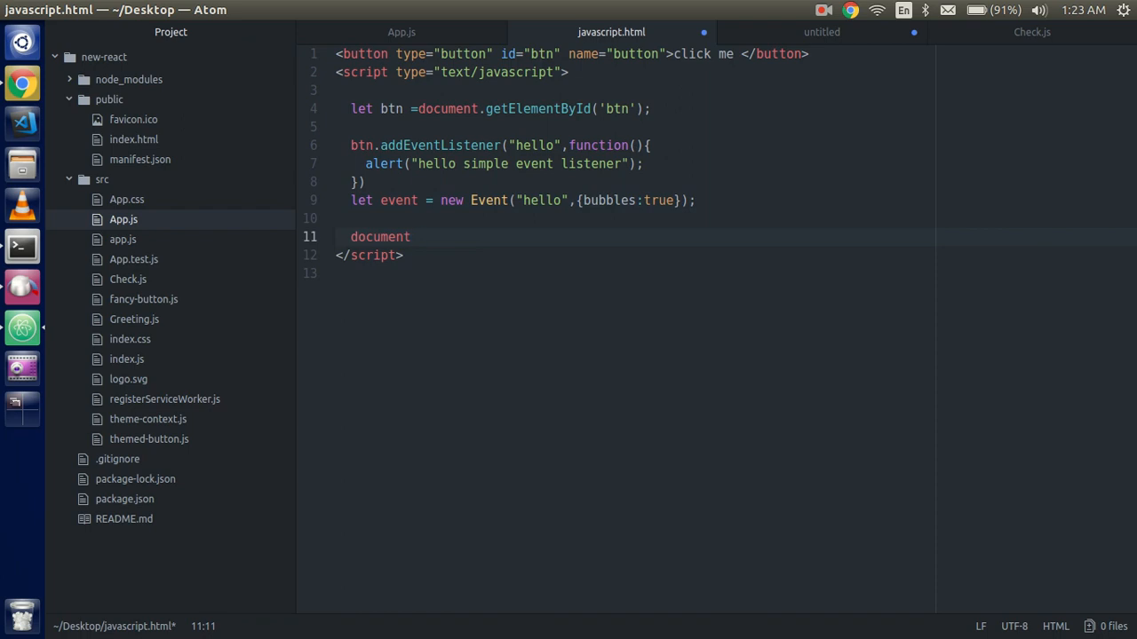
text(.dis)
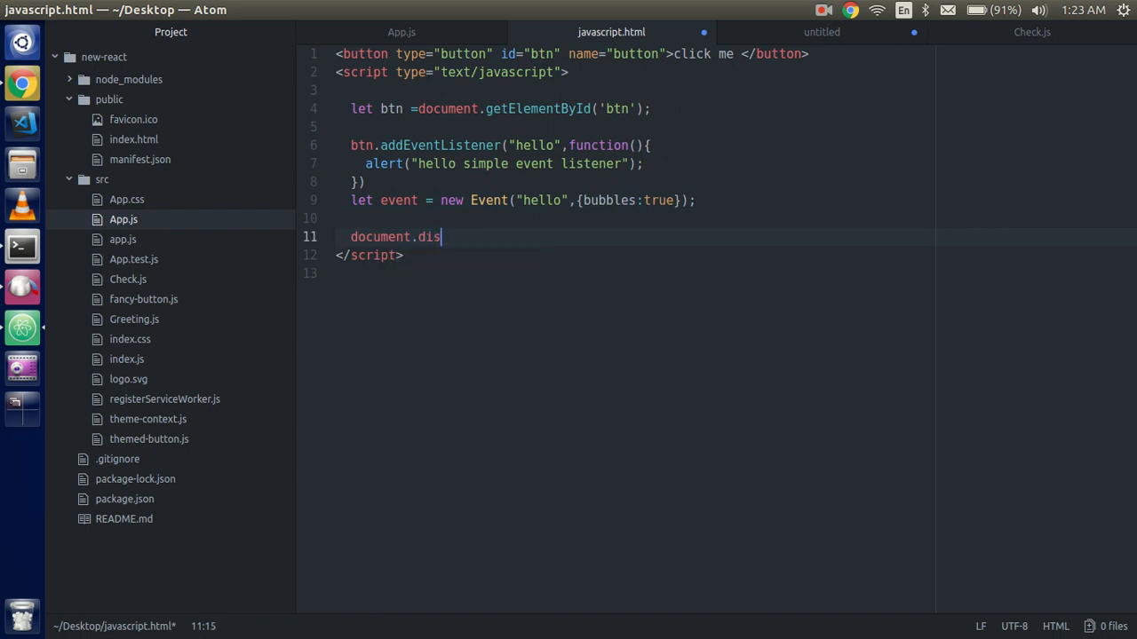
text(pa)
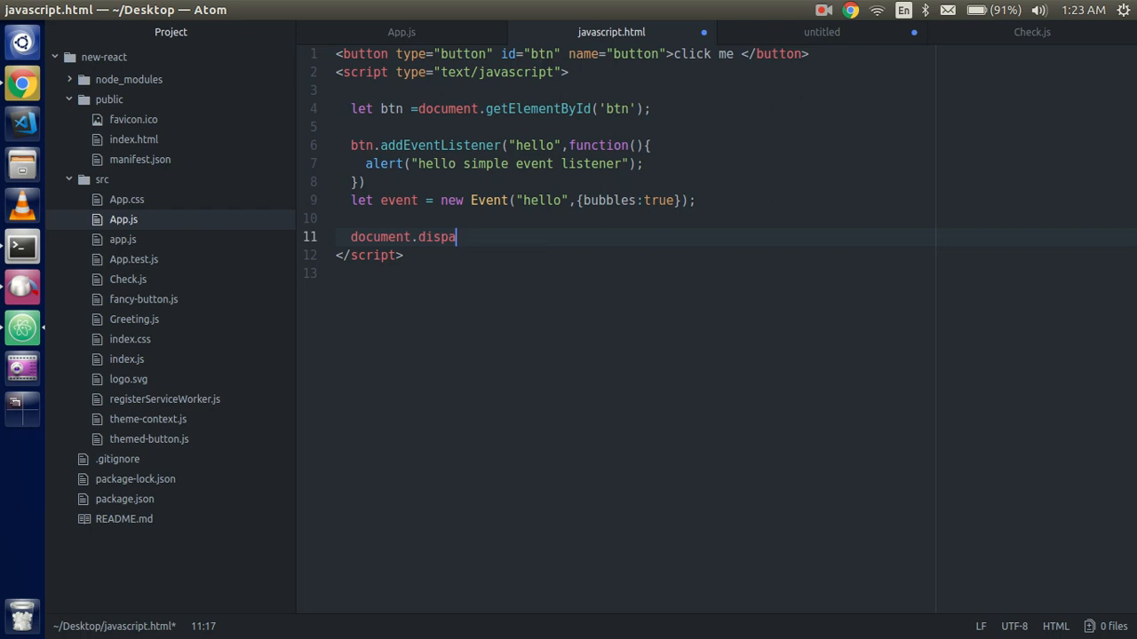
text(tch)
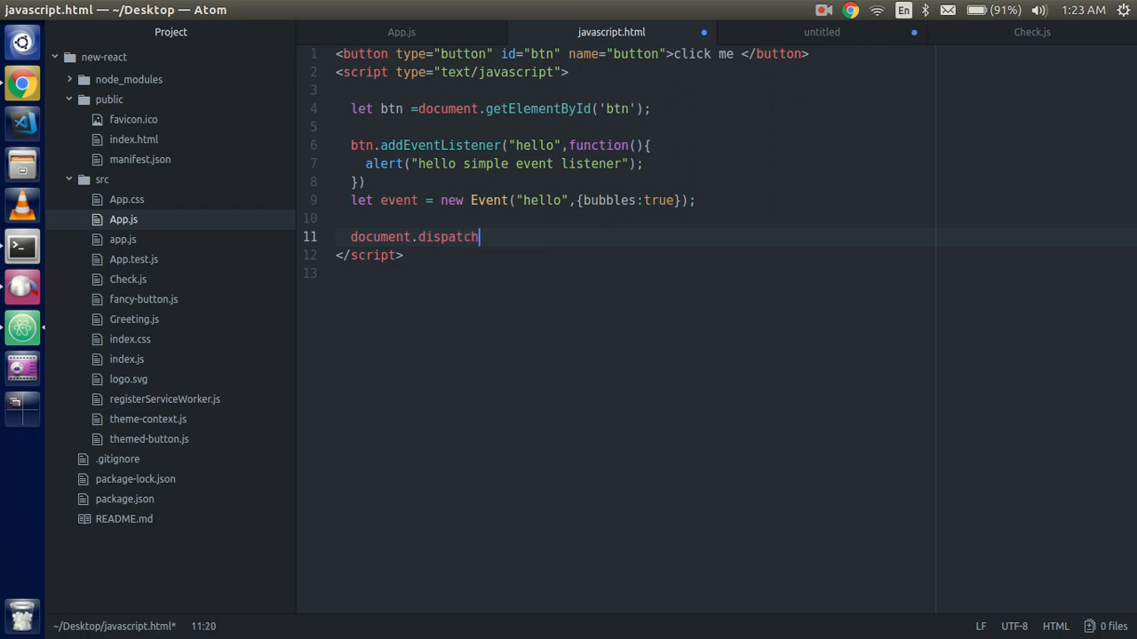
text(E)
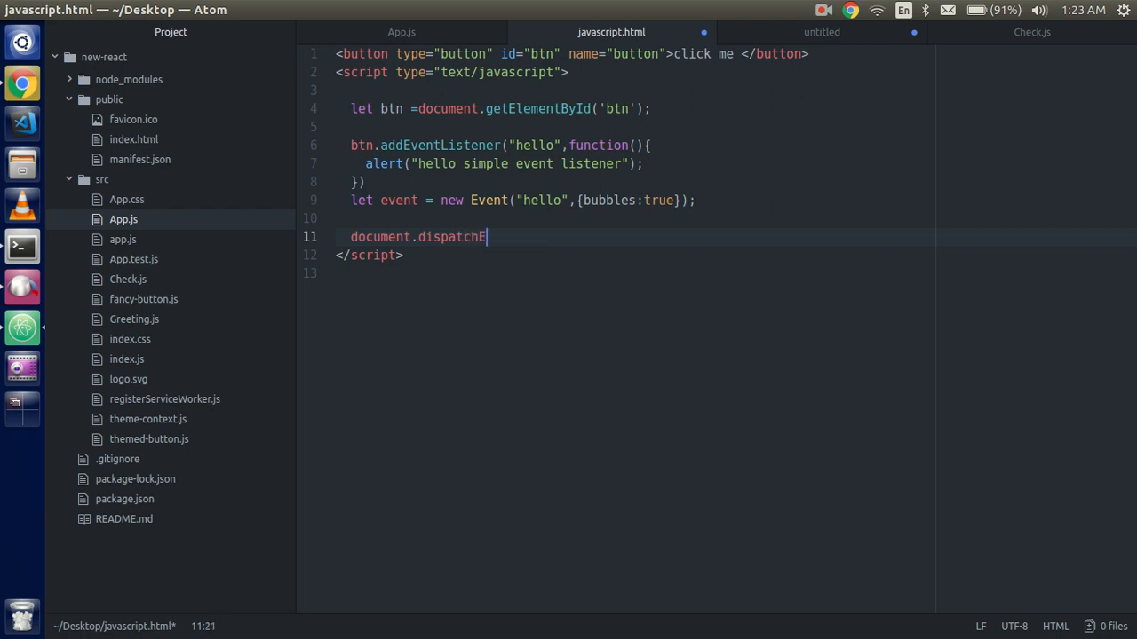
text(lement)
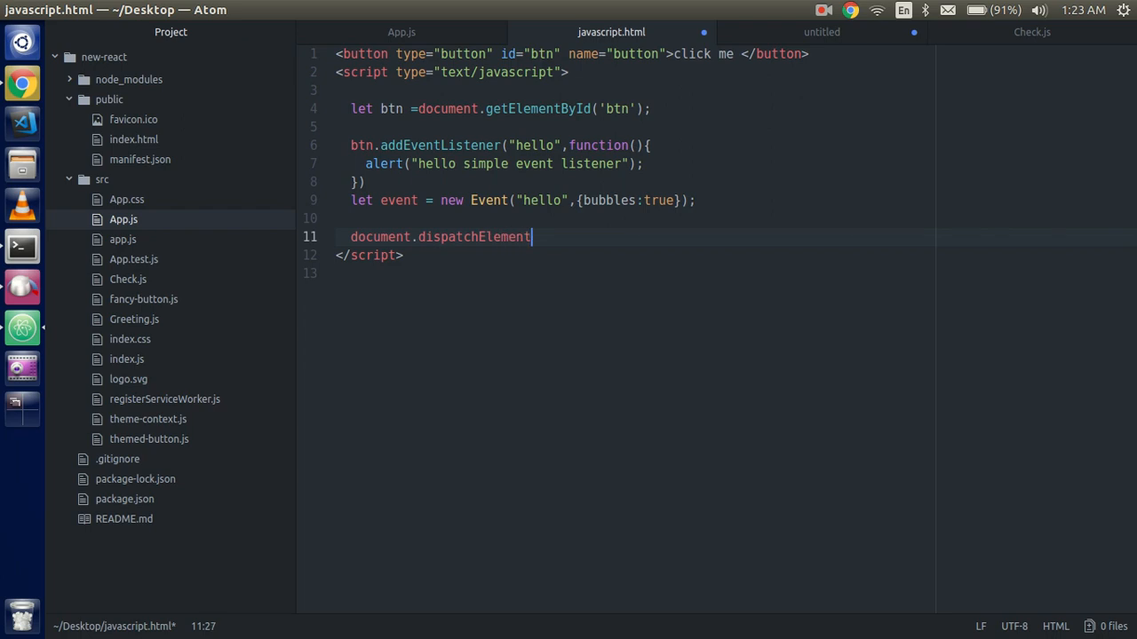
key(BackSpace)
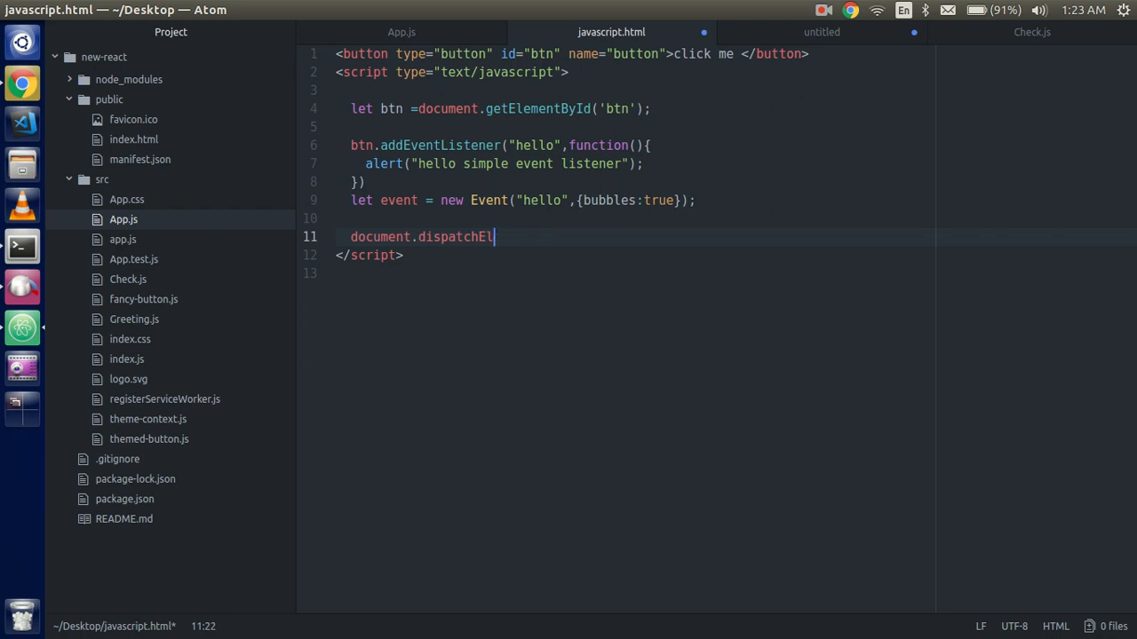
text(vee)
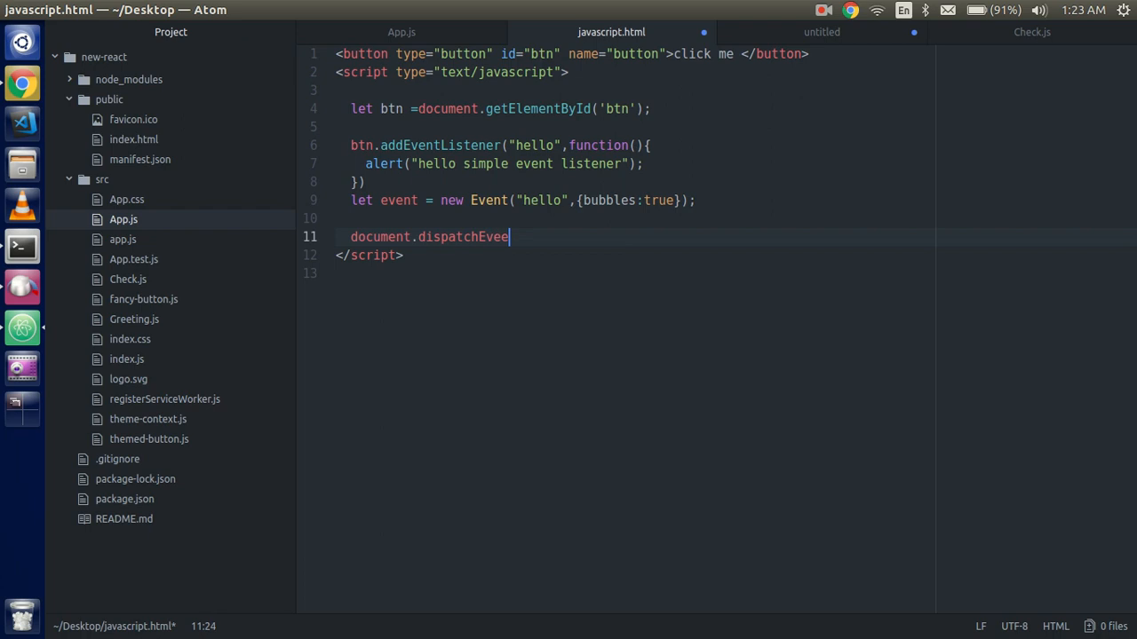
text(nt)
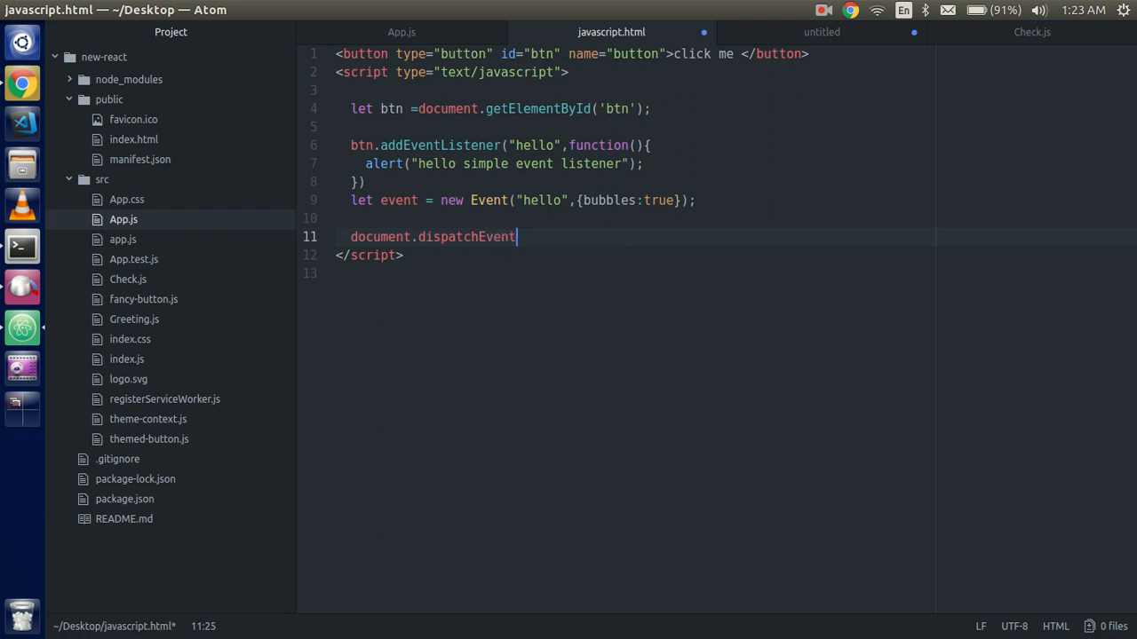
text(())
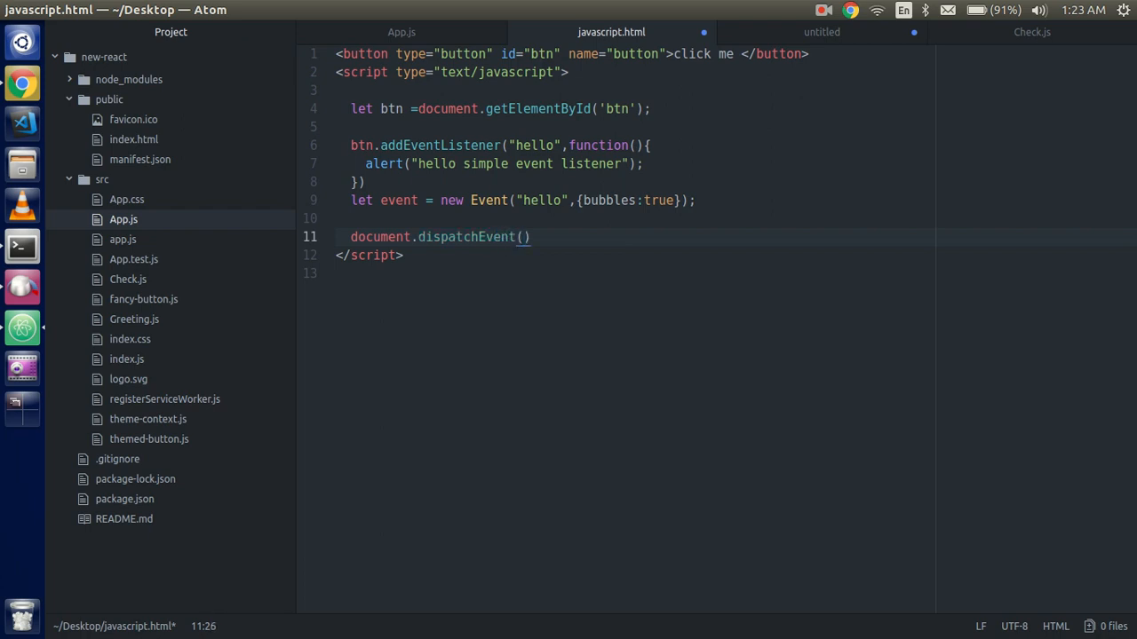
text(event)
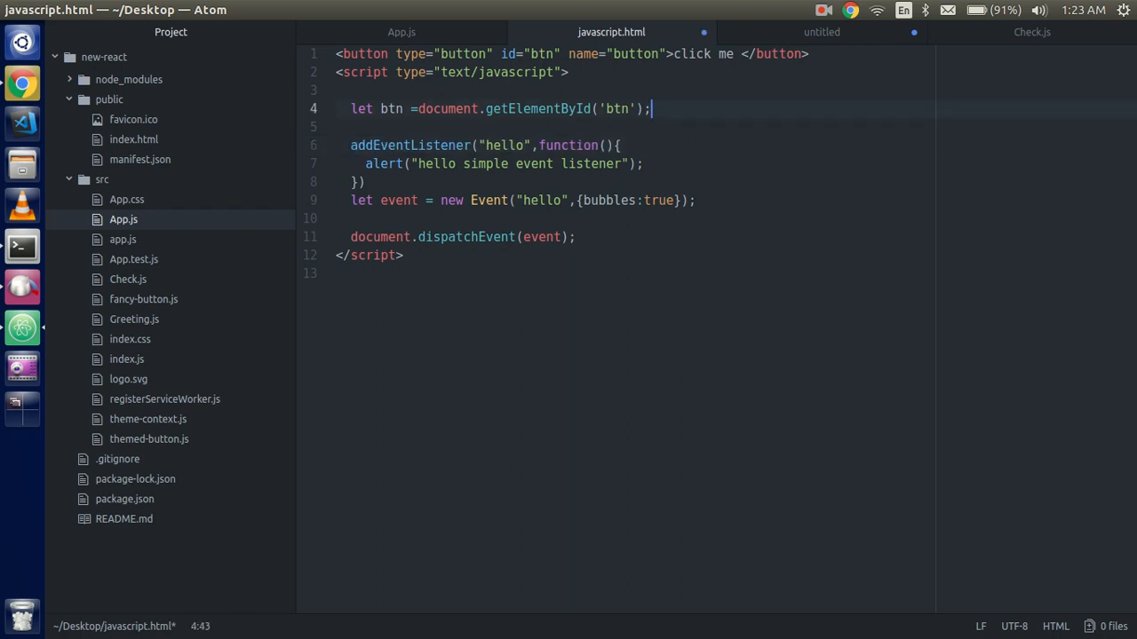
key(ctrl+/)
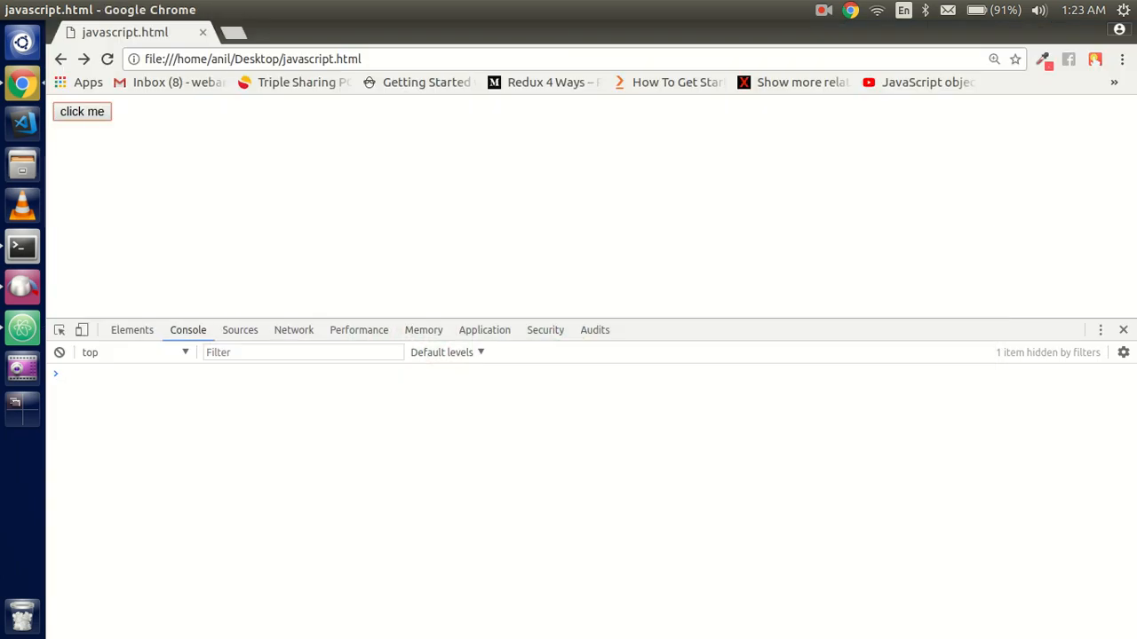
click(81, 110)
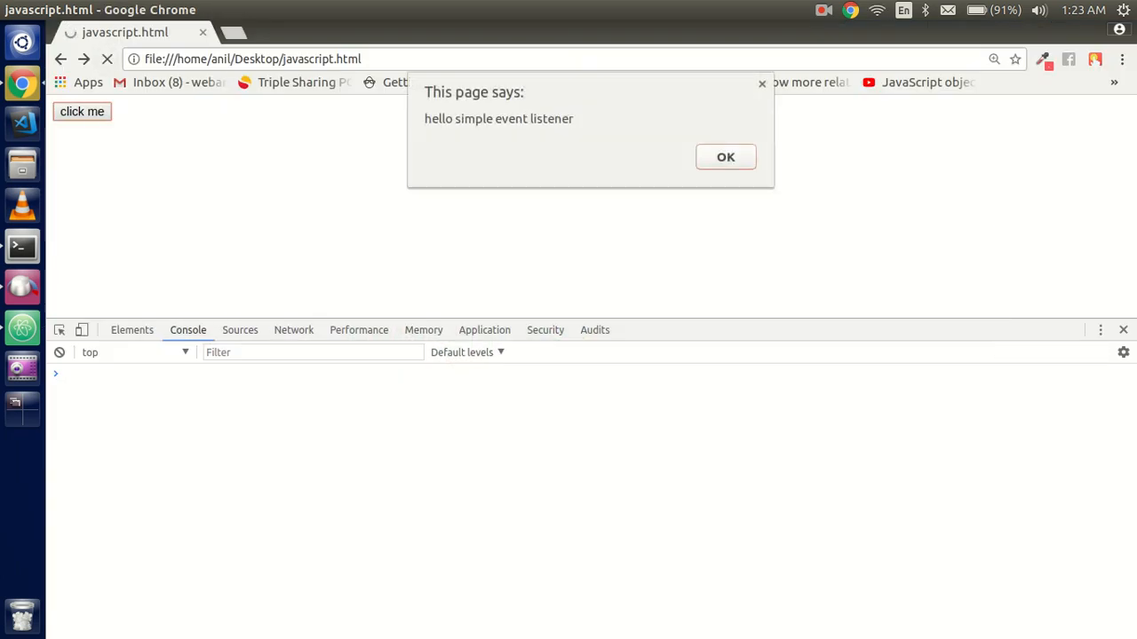
click(725, 157)
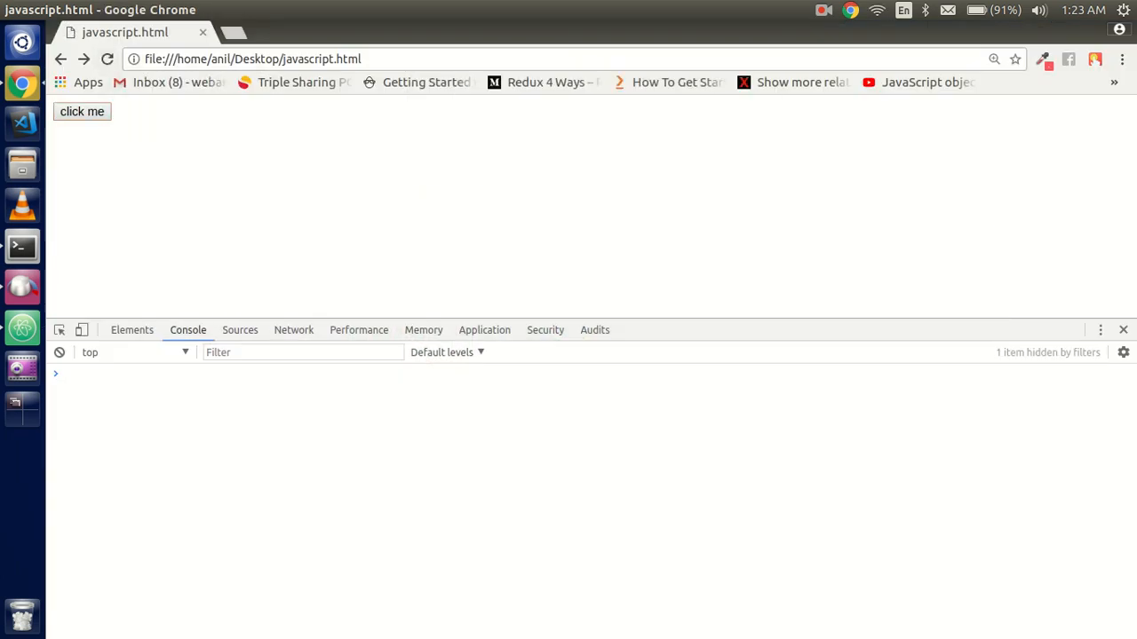
click(81, 110)
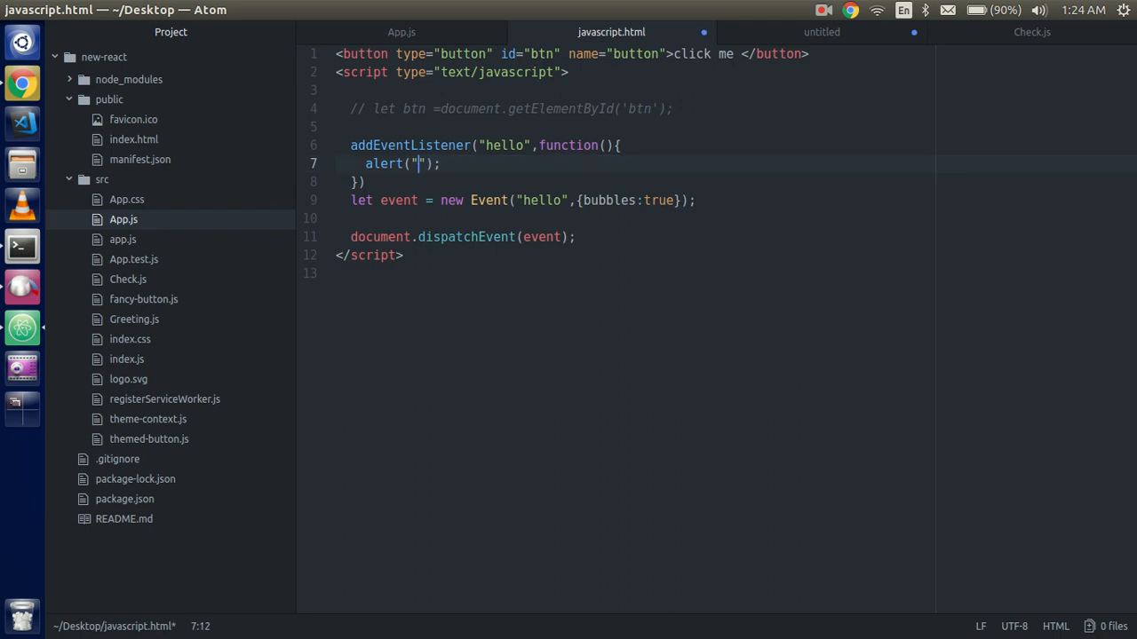
Change the alert to "hello event is dispatched", reload Chrome and dismiss the resulting alert.
text(hello event is)
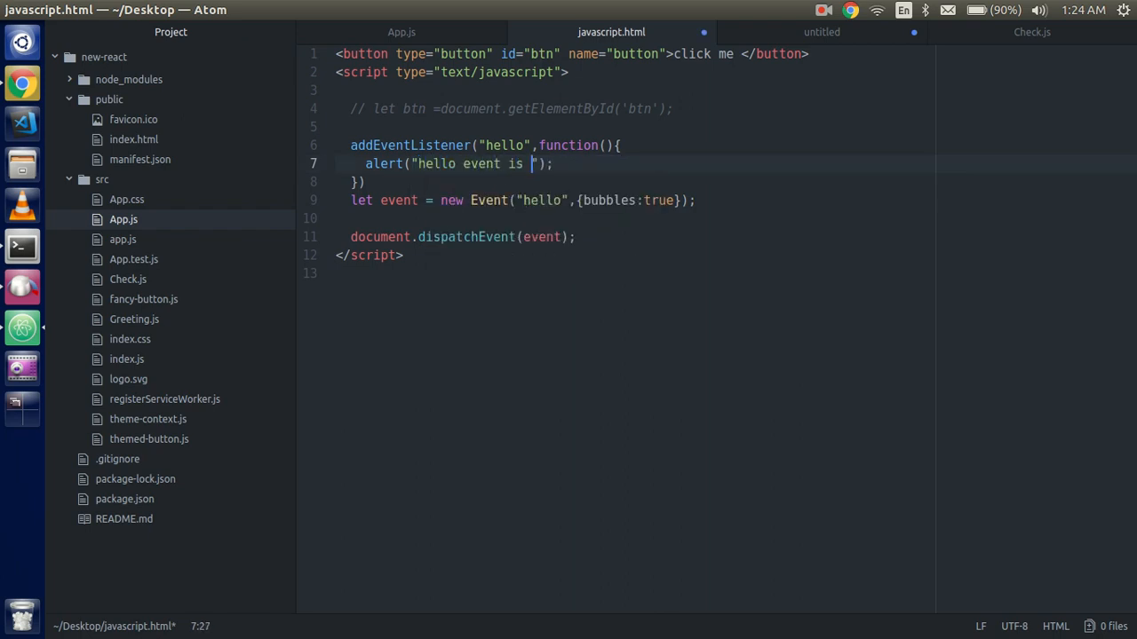
text(ds)
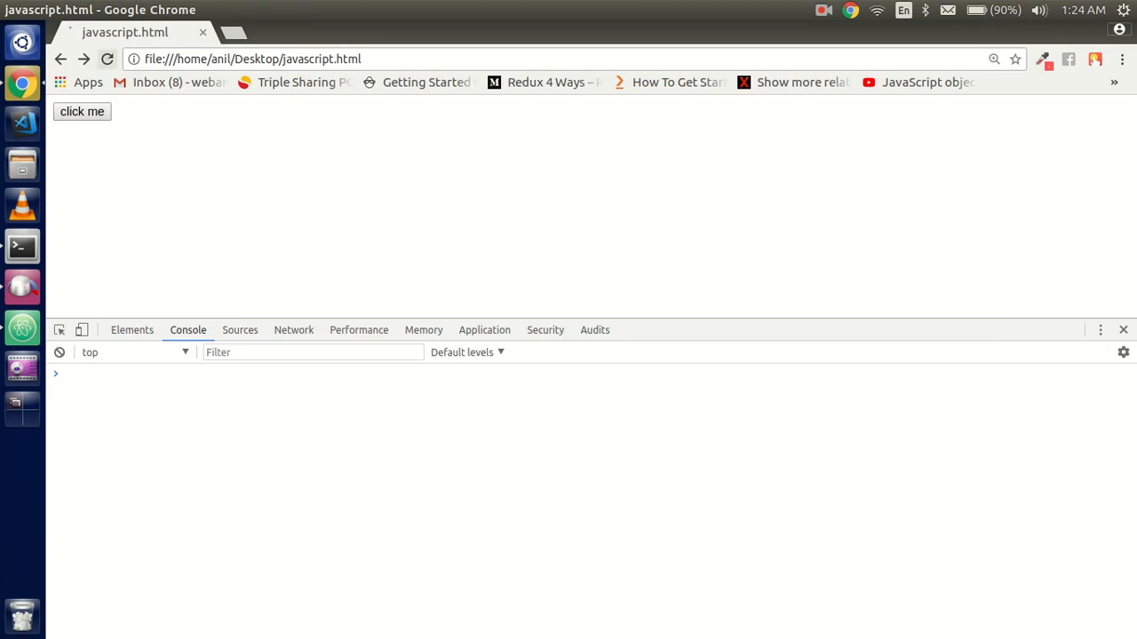
click(82, 110)
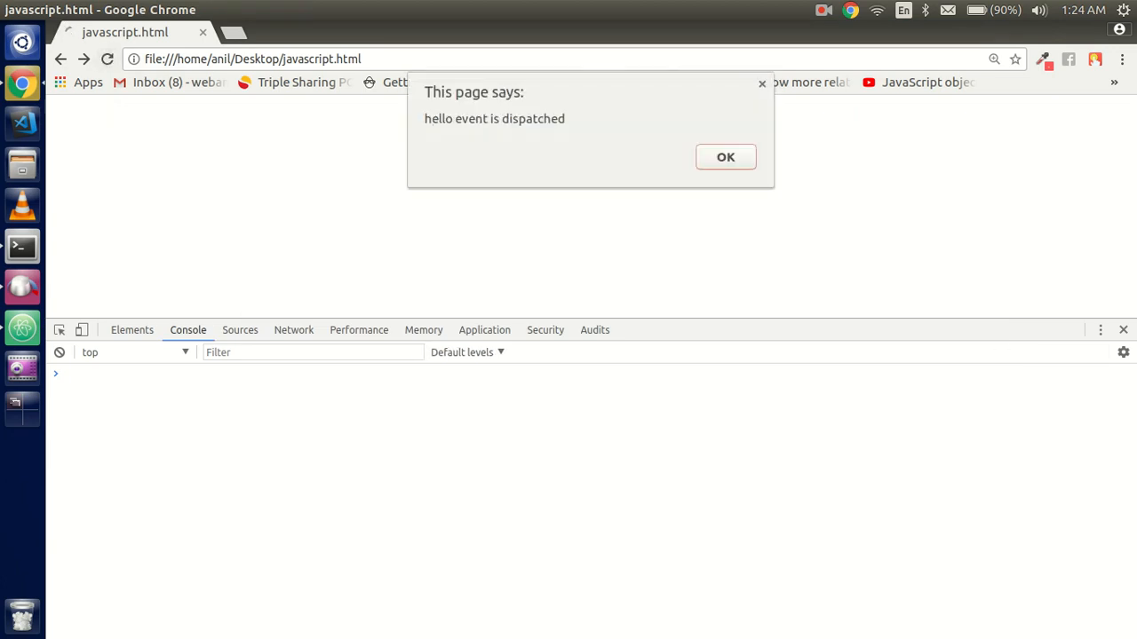
click(725, 156)
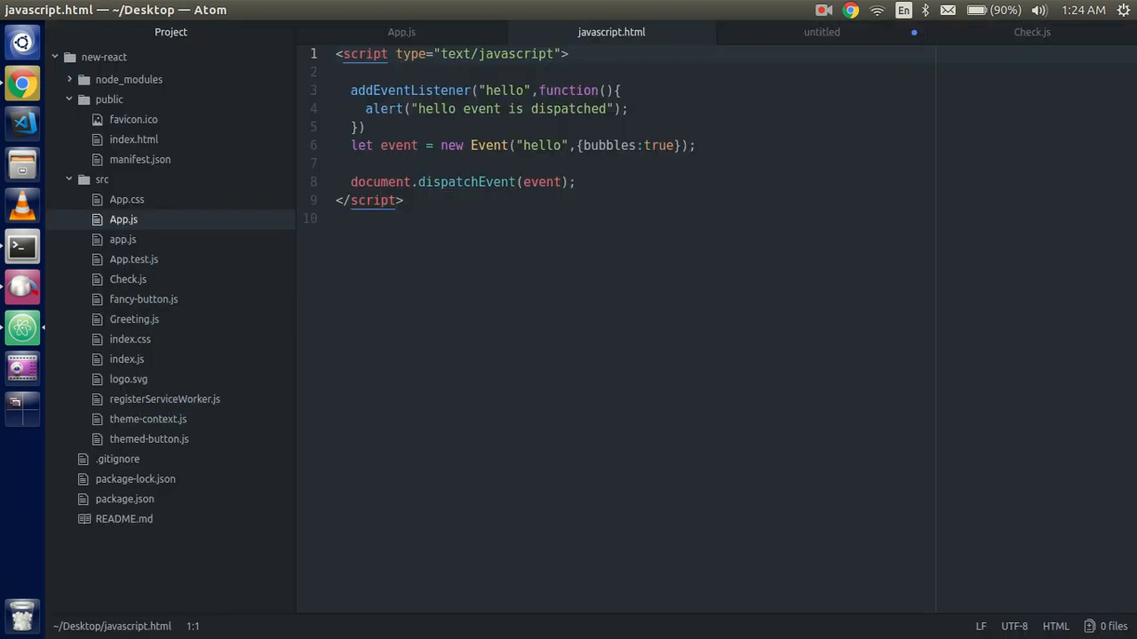
Highlight document on the dispatch line, then switch over to Google Chrome.
double_click(380, 181)
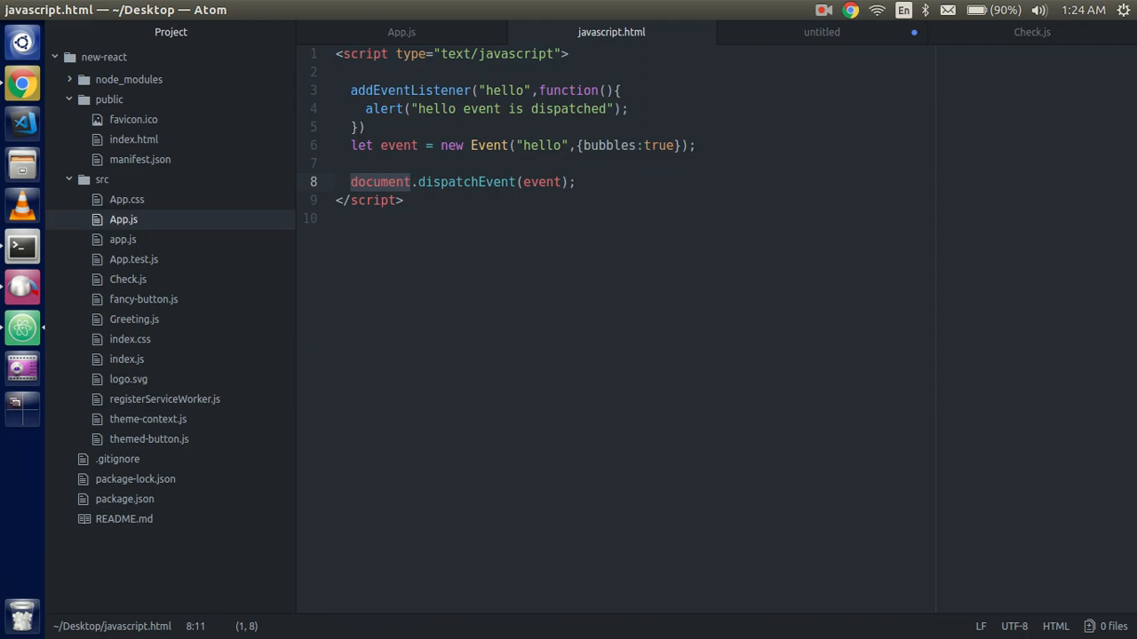
click(412, 181)
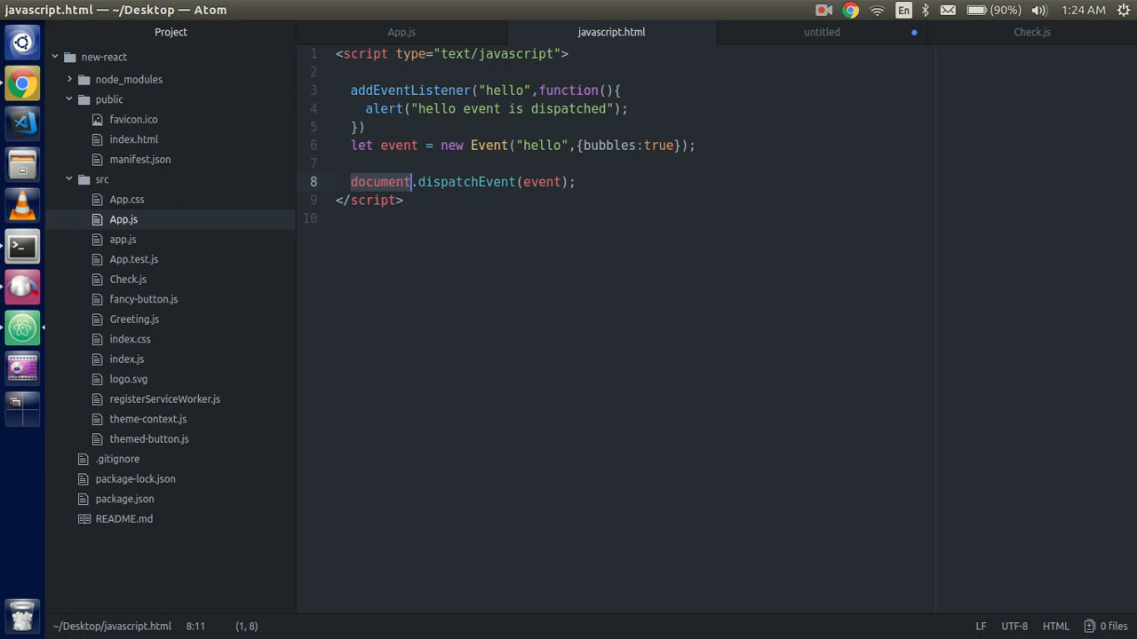
key(alt+Tab)
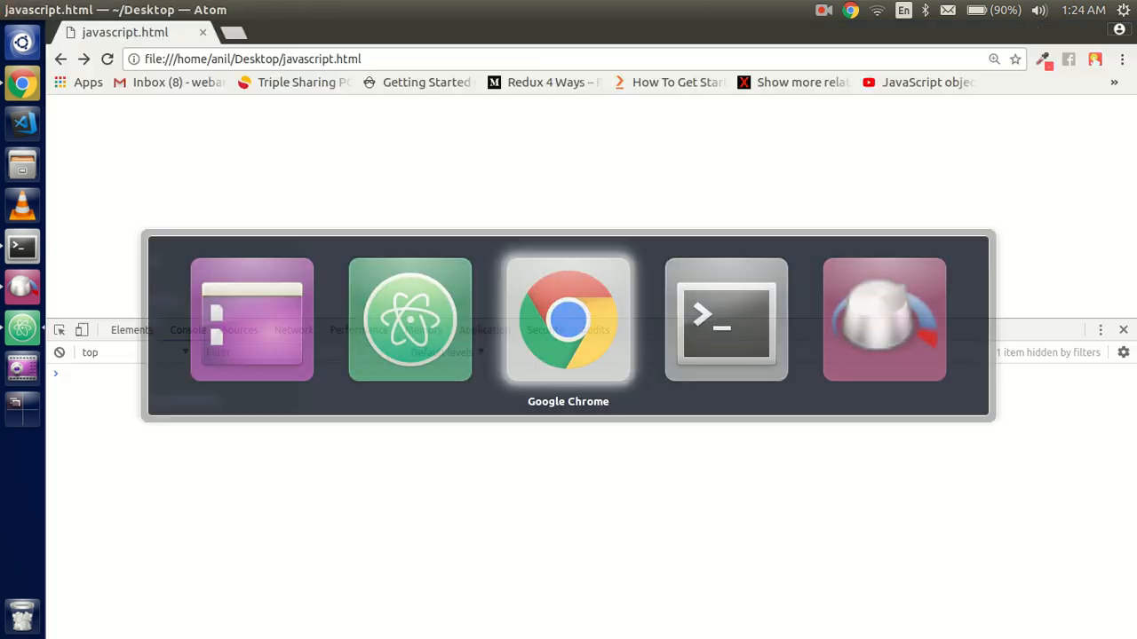